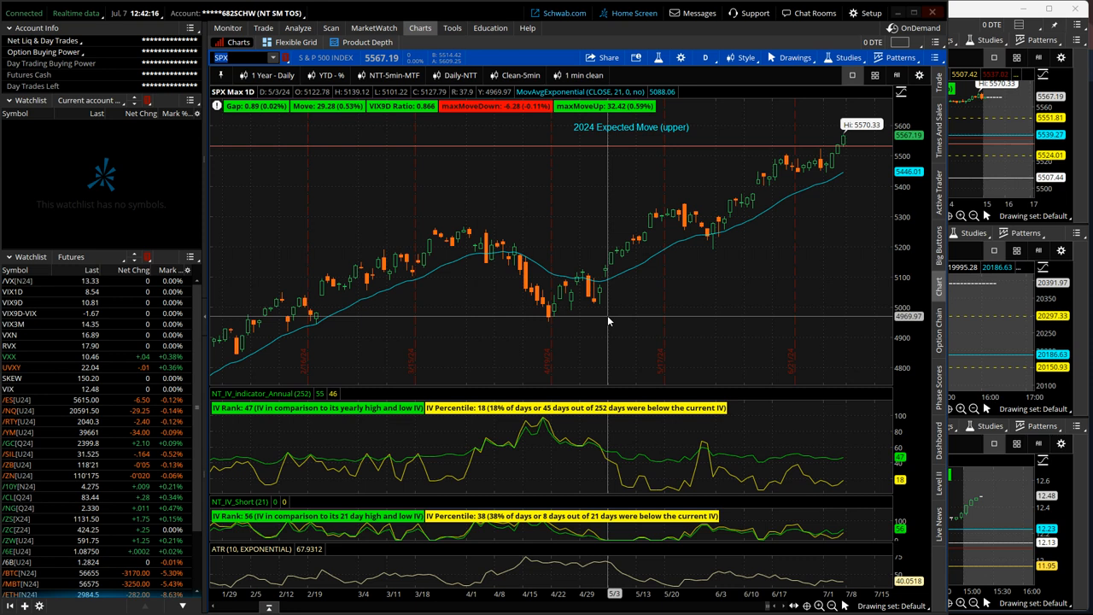
mouse_move(597, 313)
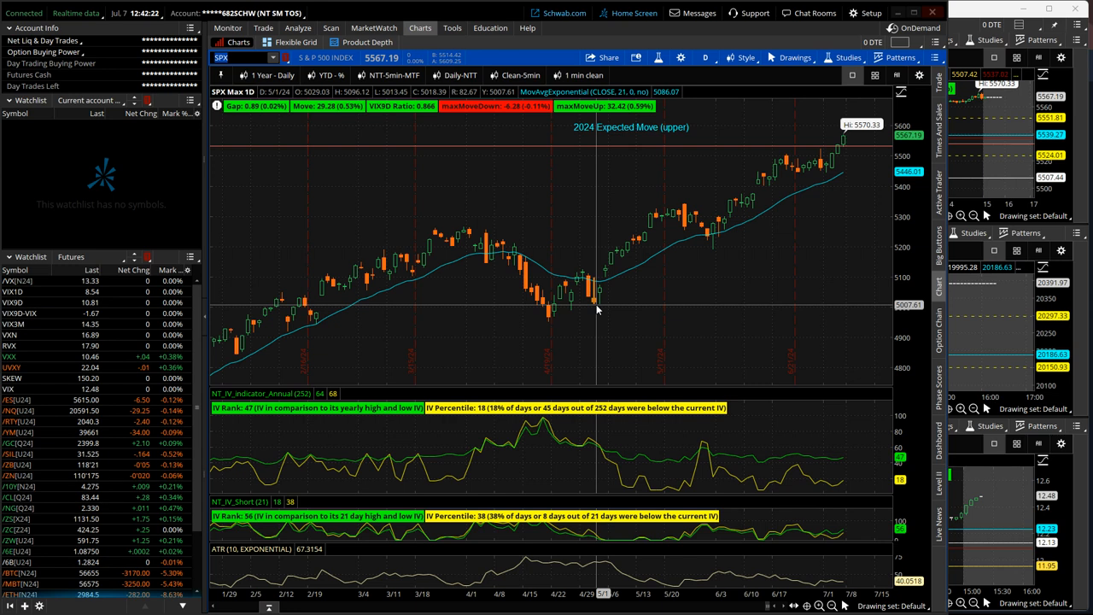
mouse_move(595, 303)
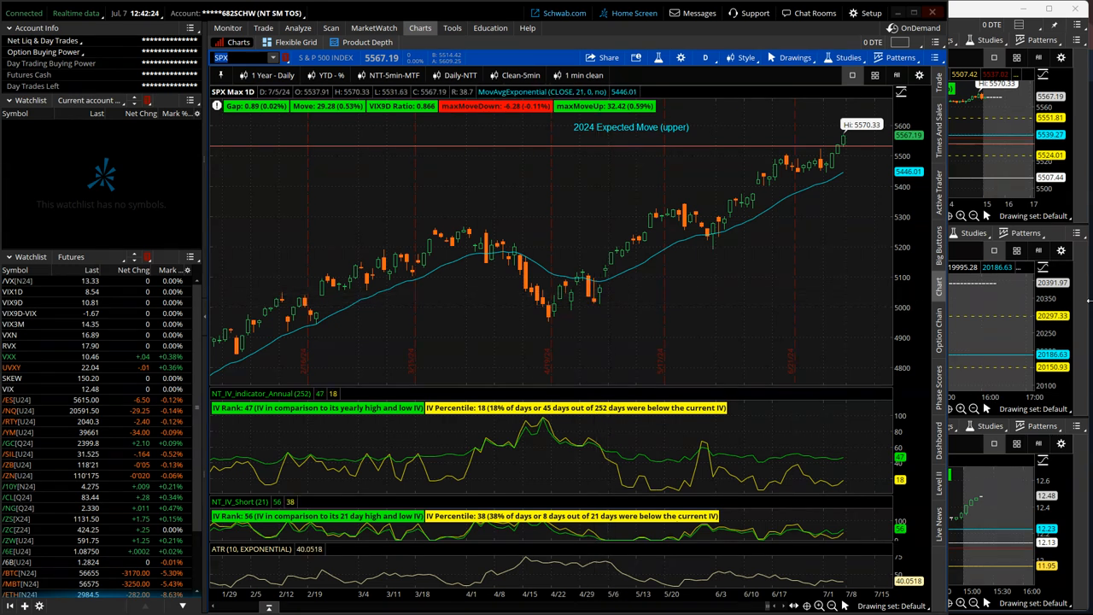
mouse_move(827, 239)
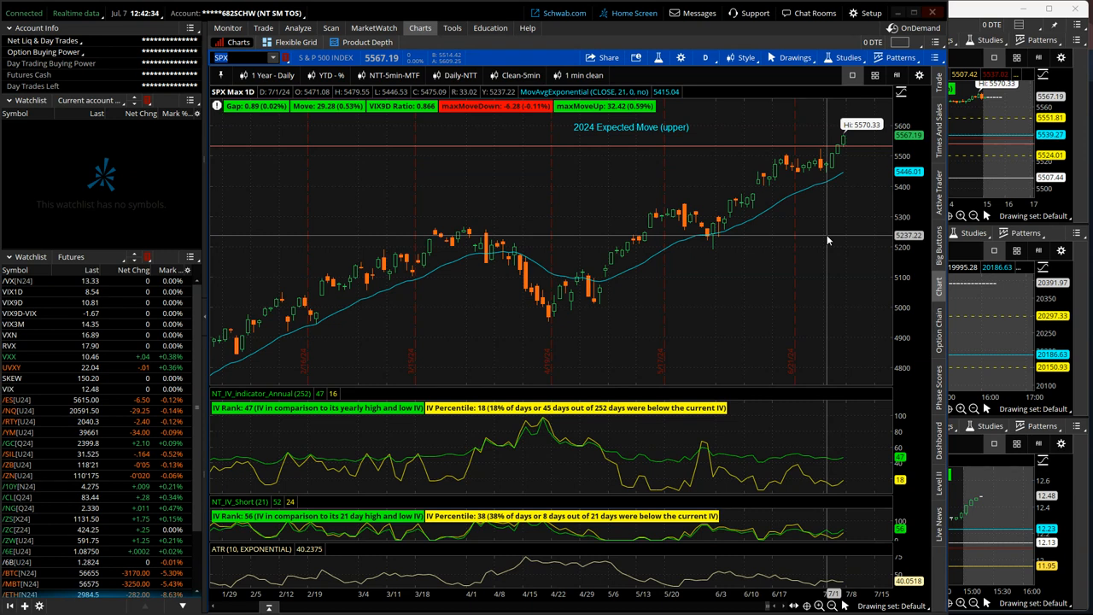
mouse_move(850, 168)
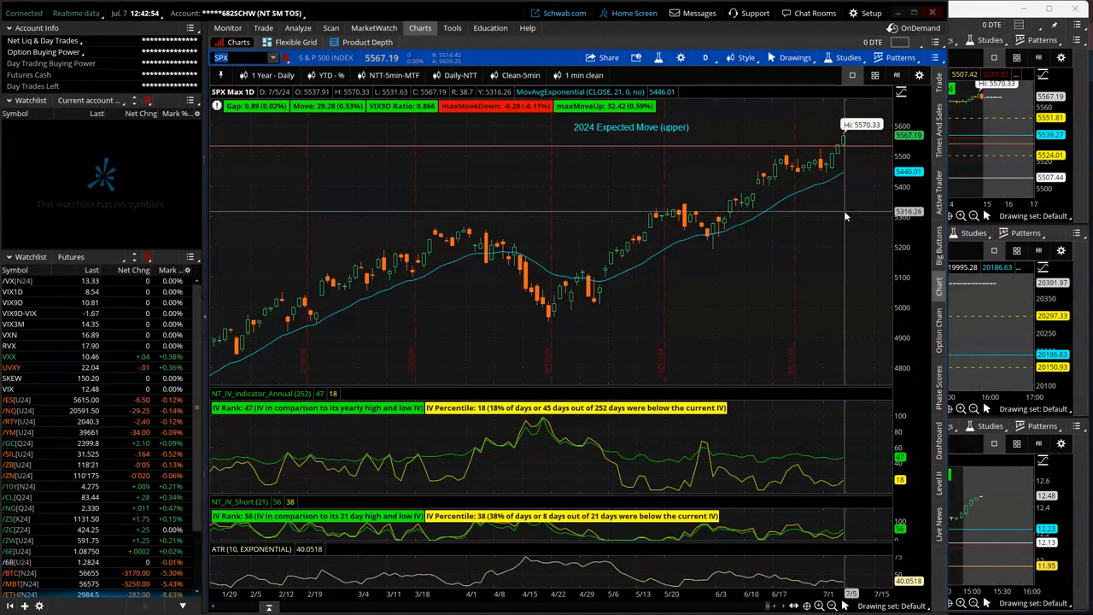
mouse_move(595, 229)
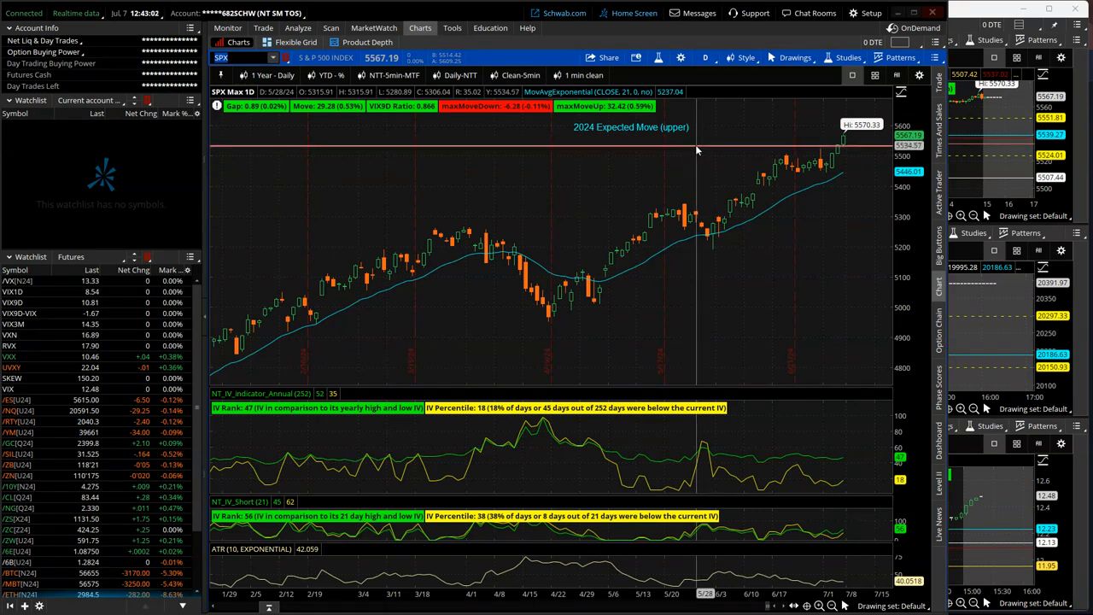
mouse_move(824, 162)
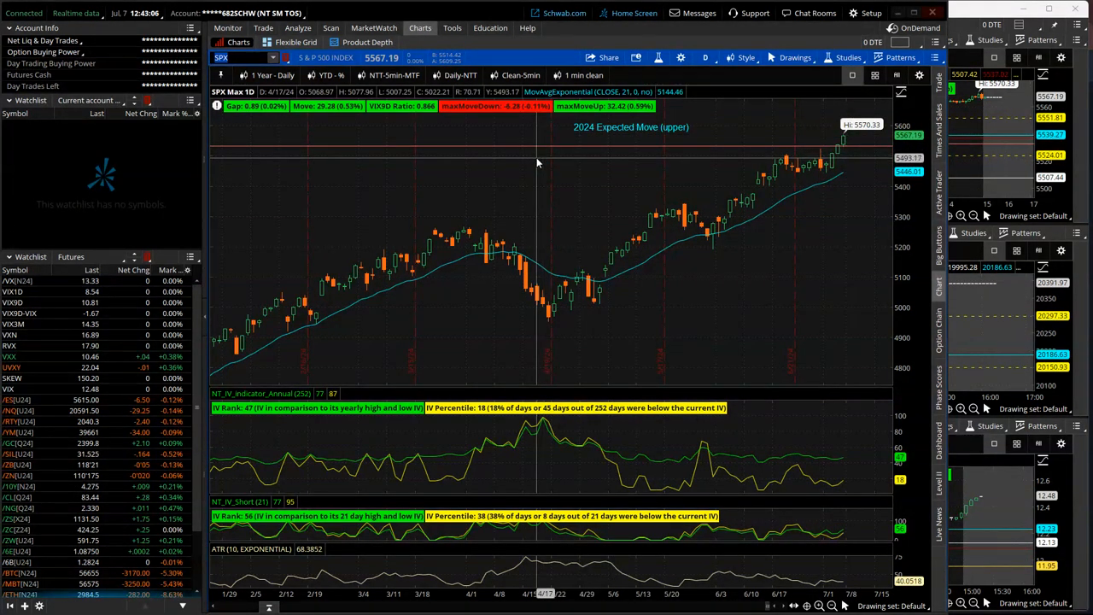
mouse_move(558, 171)
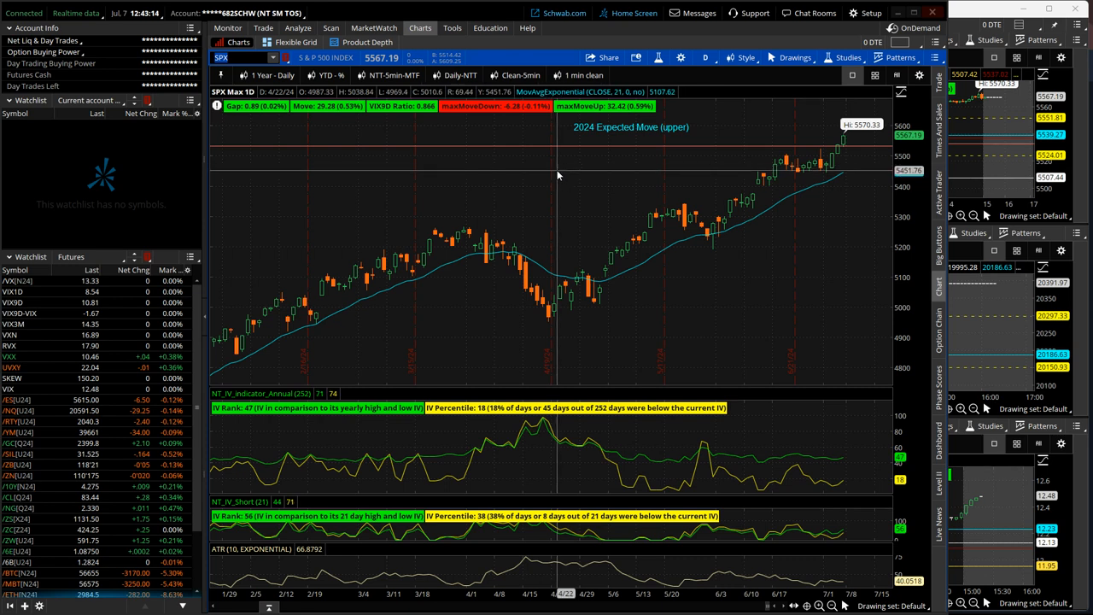
mouse_move(822, 140)
type("NDX")
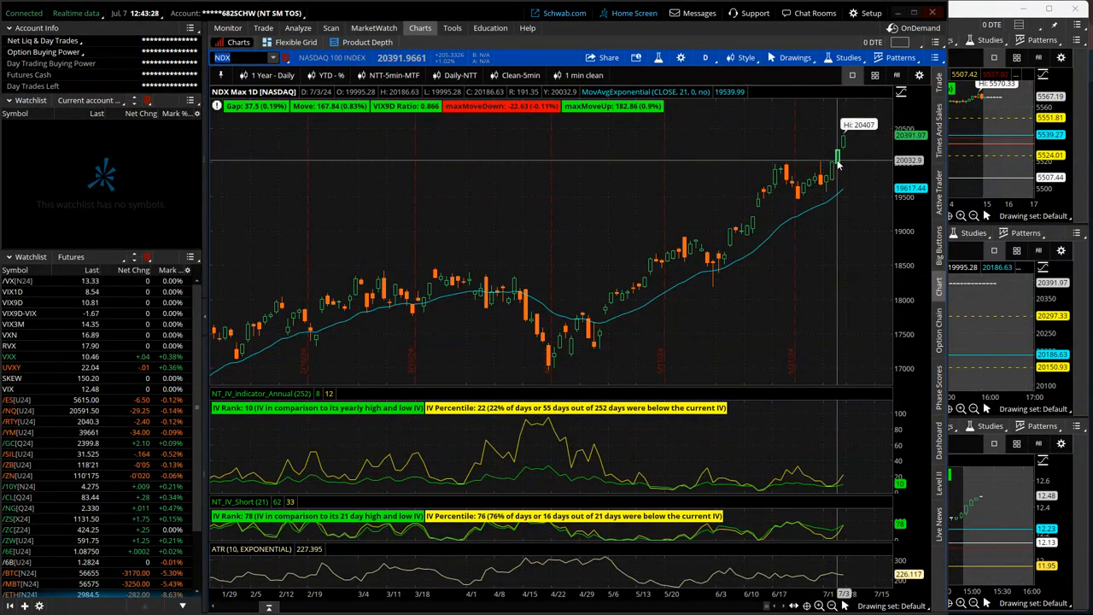
mouse_move(858, 170)
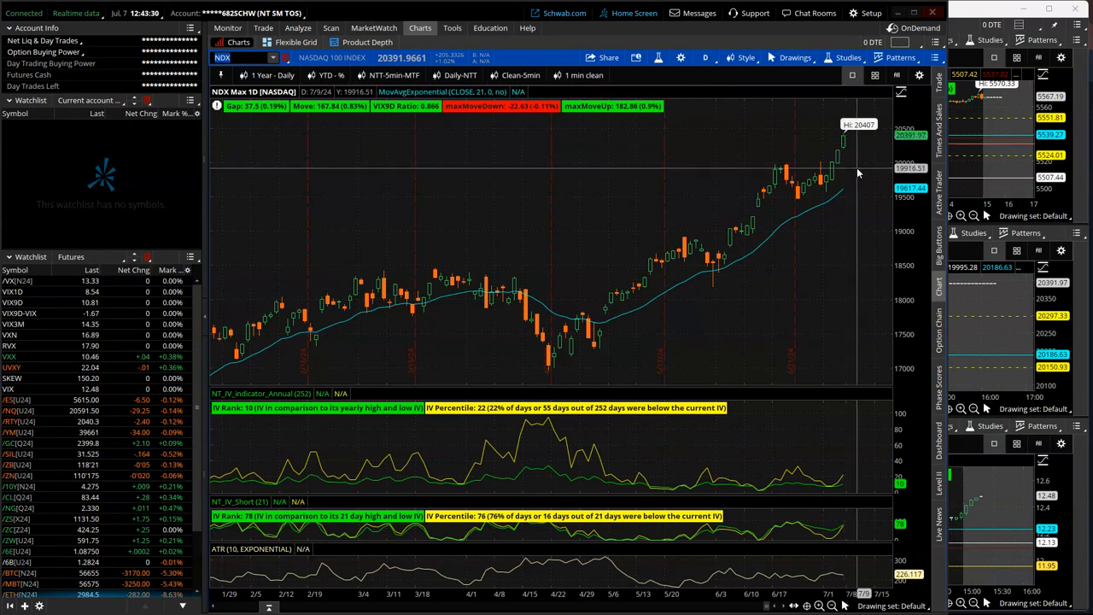
mouse_move(858, 137)
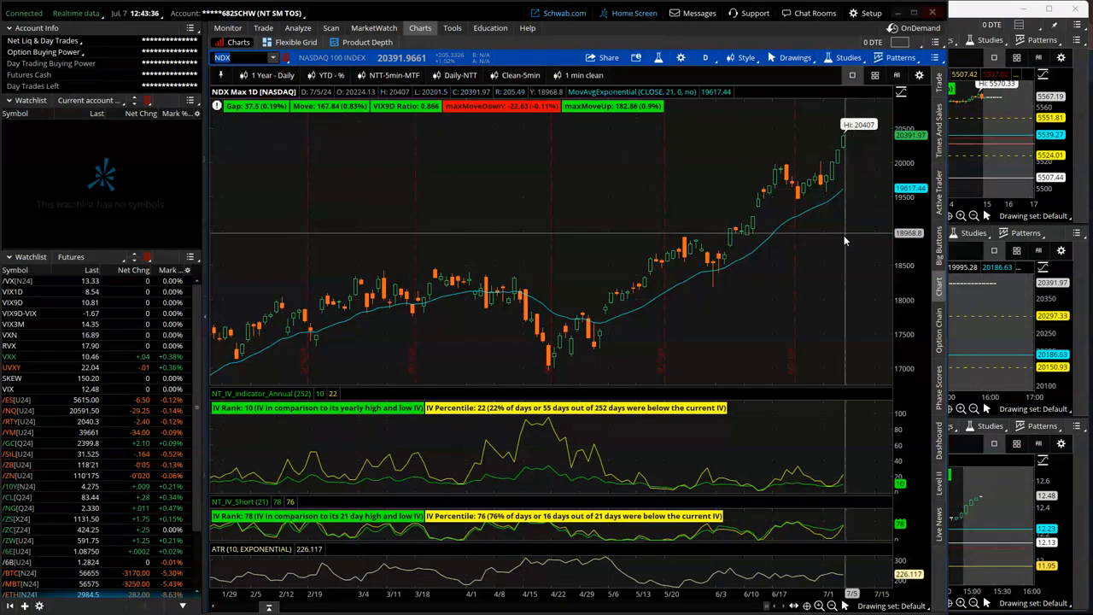
mouse_move(788, 367)
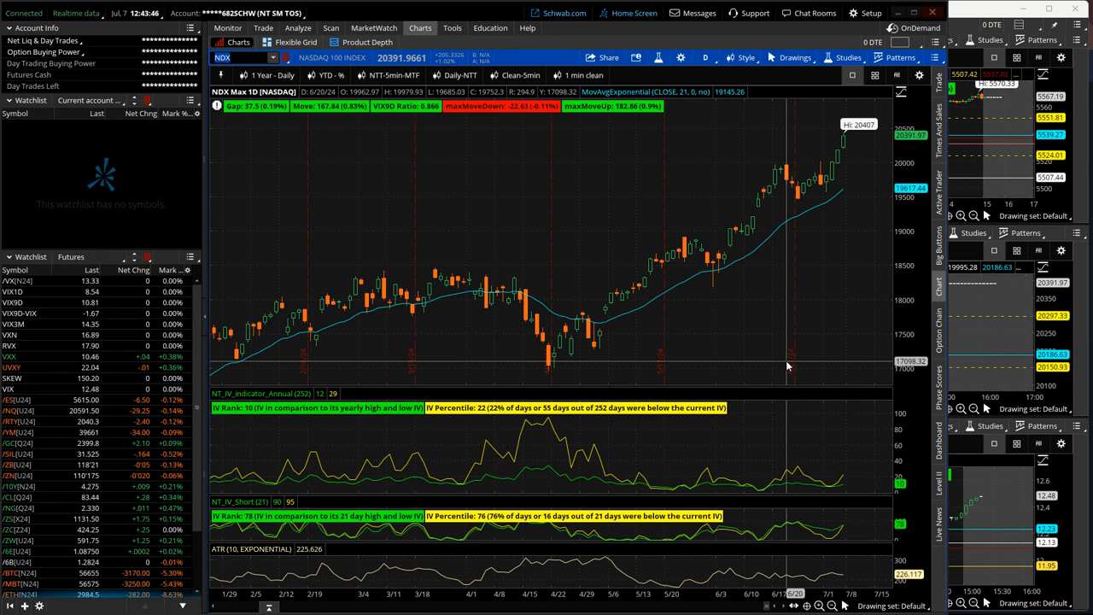
mouse_move(808, 309)
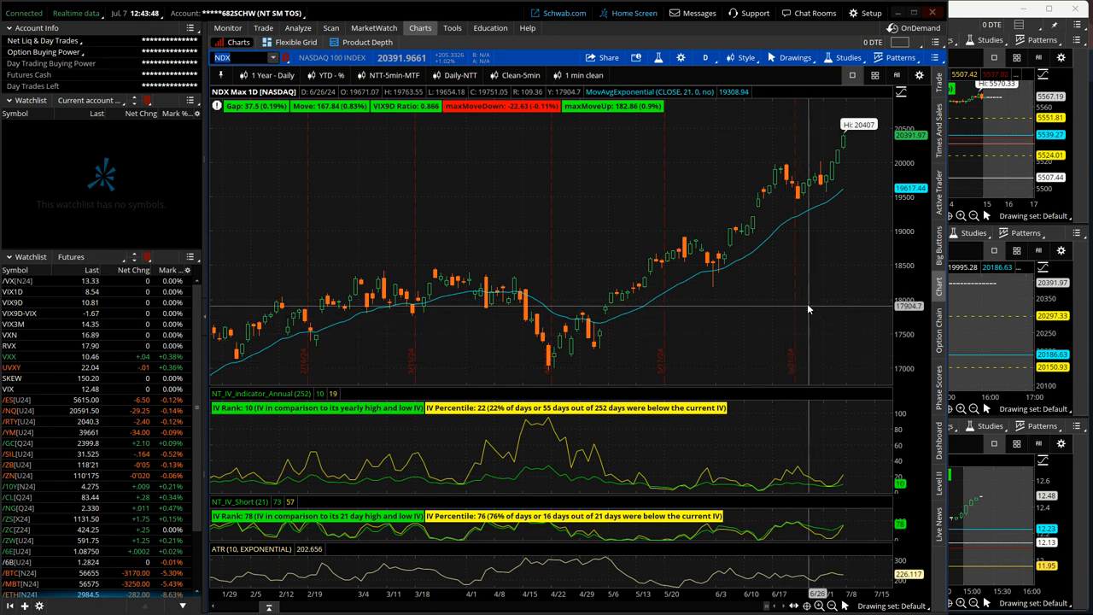
mouse_move(794, 309)
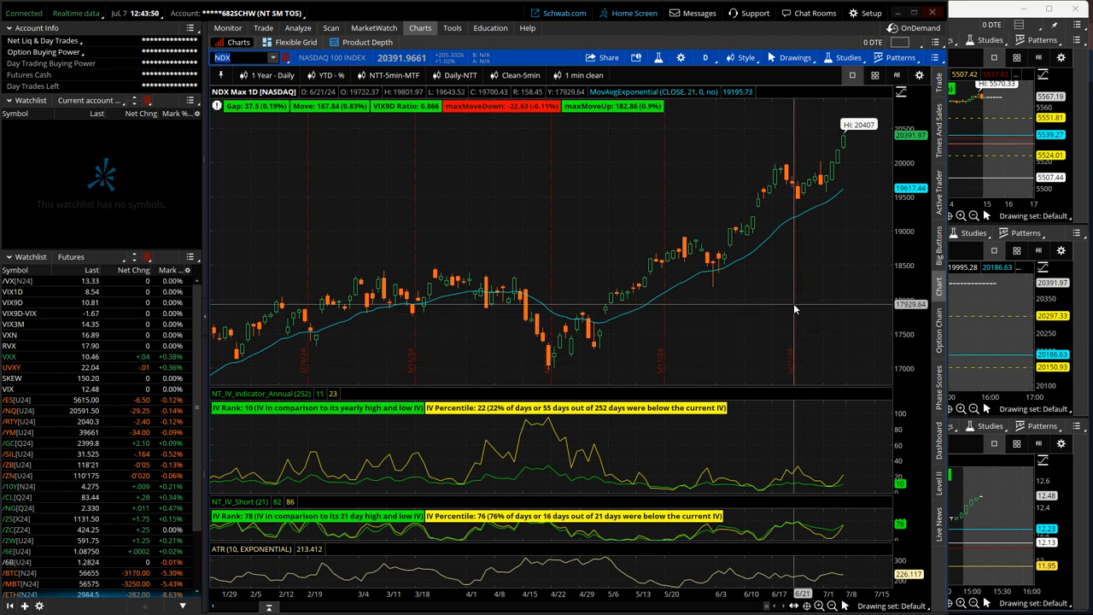
mouse_move(800, 306)
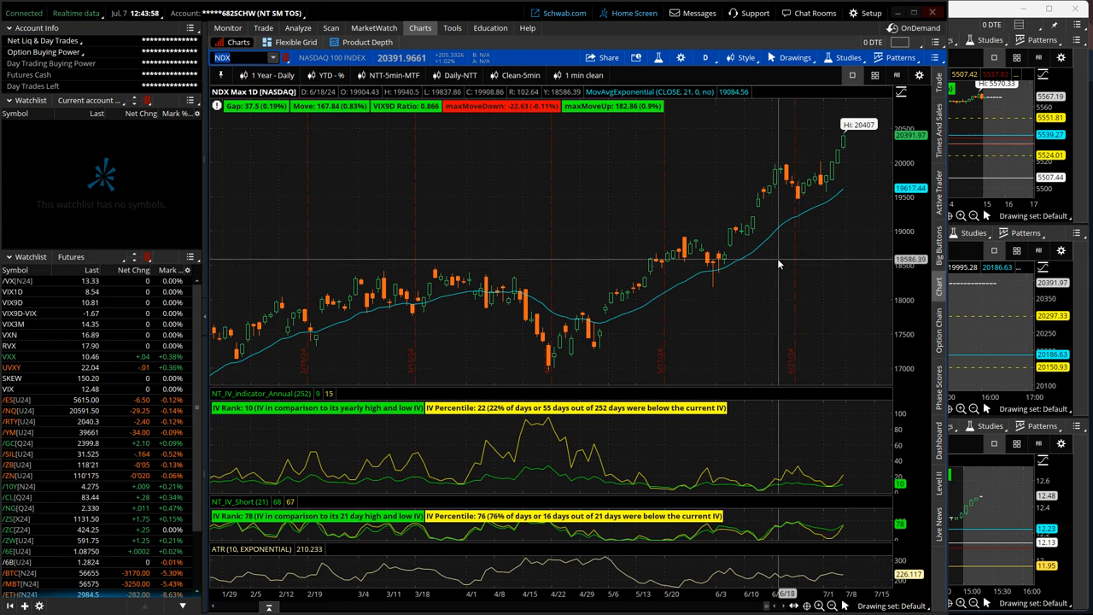
mouse_move(748, 257)
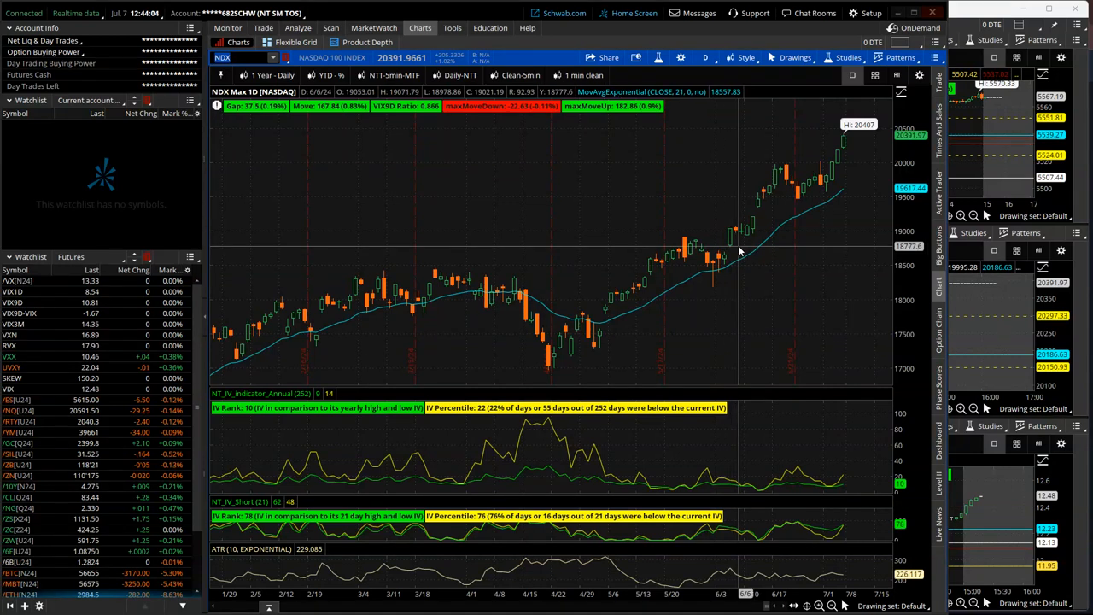
mouse_move(736, 245)
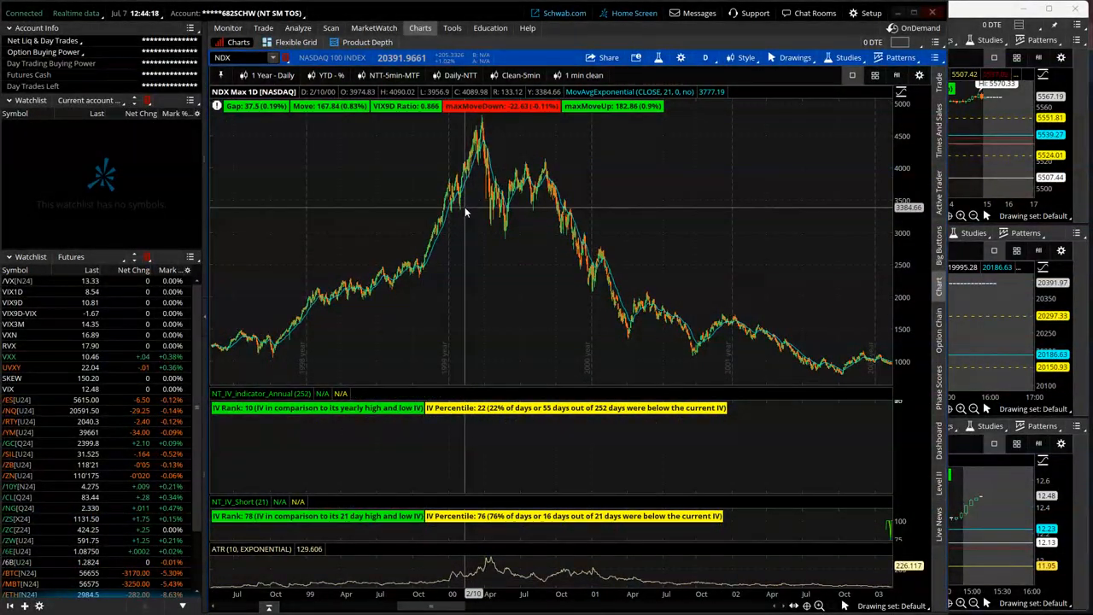
mouse_move(491, 120)
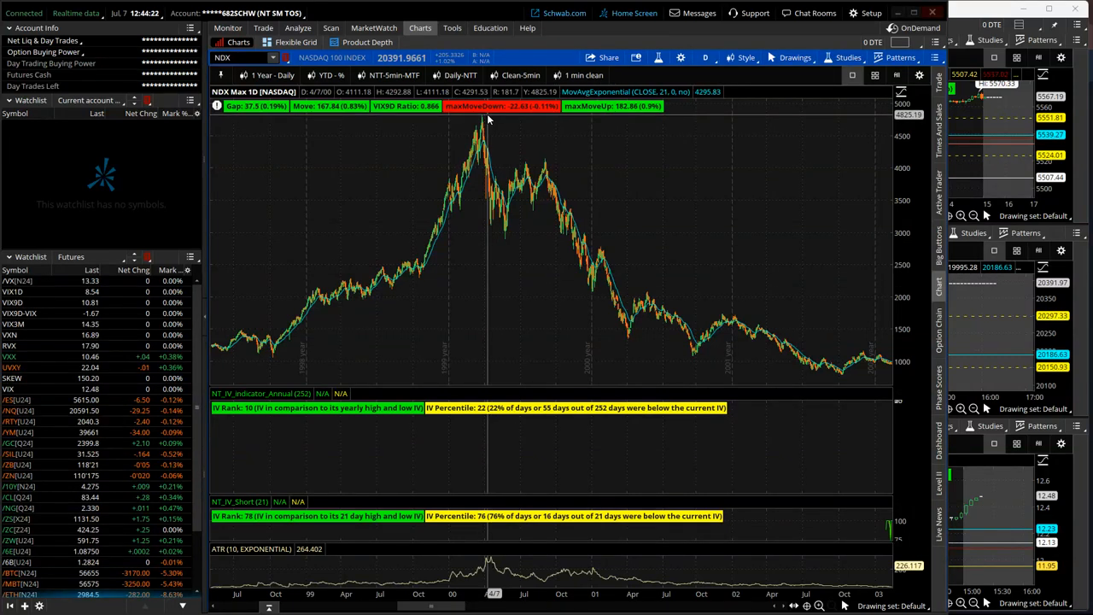
mouse_move(589, 244)
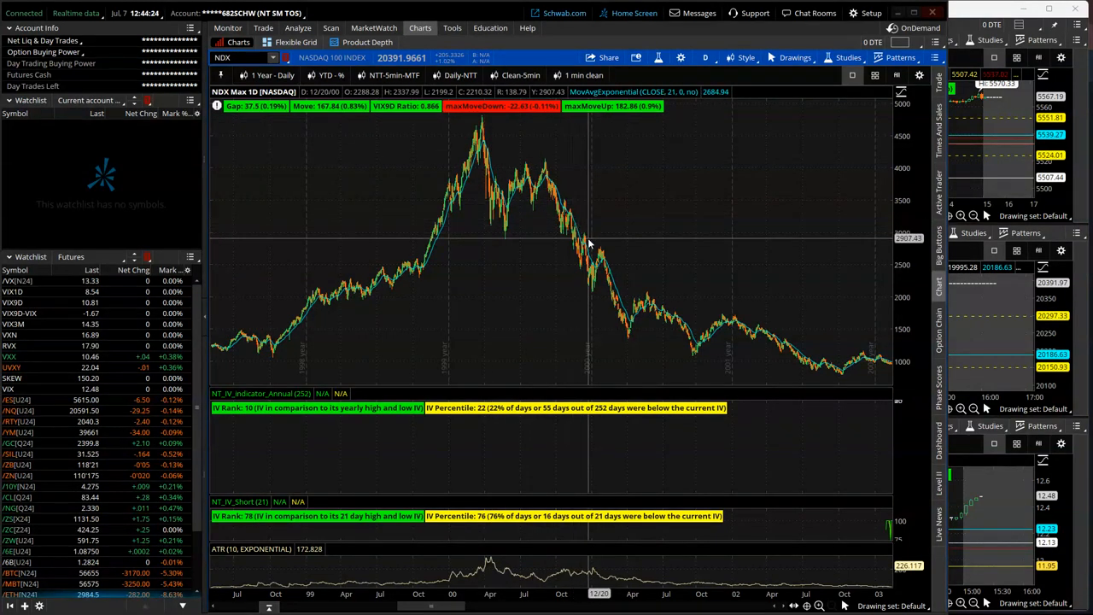
mouse_move(777, 427)
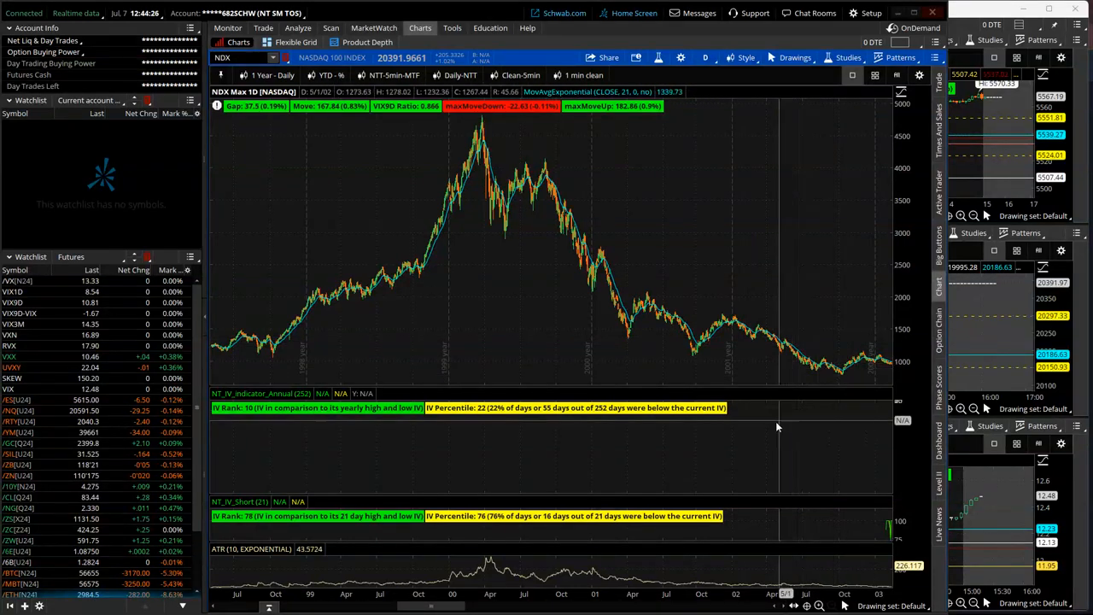
mouse_move(572, 476)
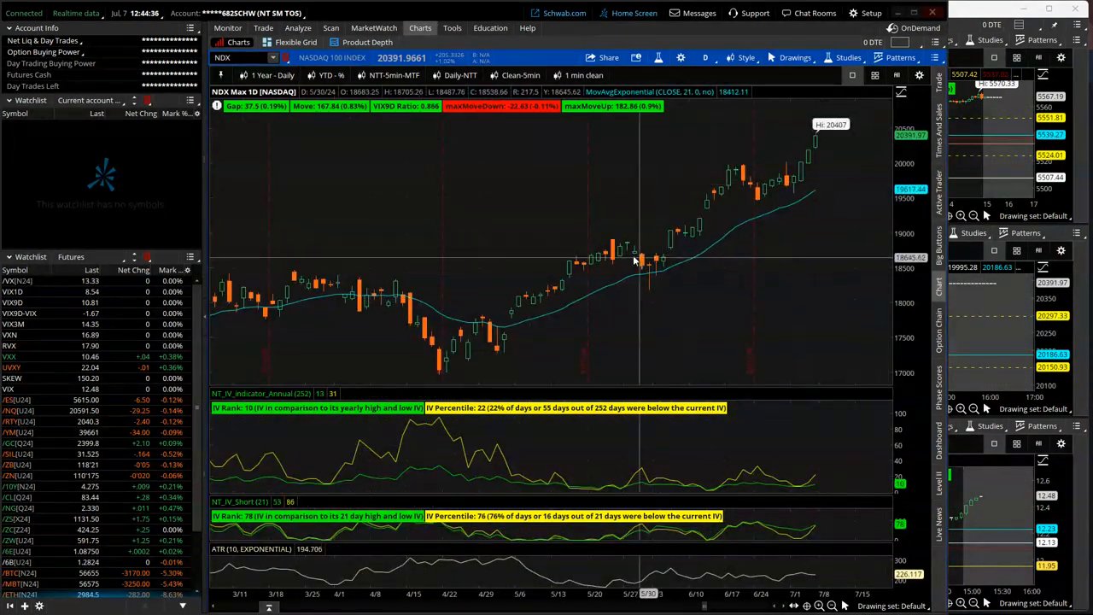
Step: Load Russell 2000 futures /RTY, then Mini Dow /YM, on the thinkorswim main chart
left_click(9, 421)
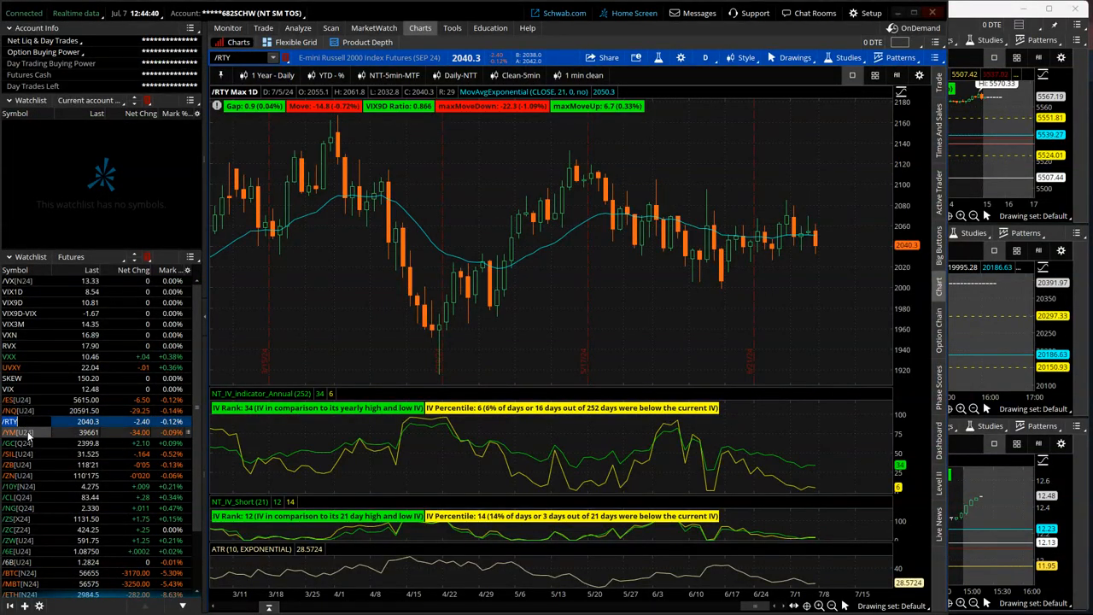
left_click(11, 431)
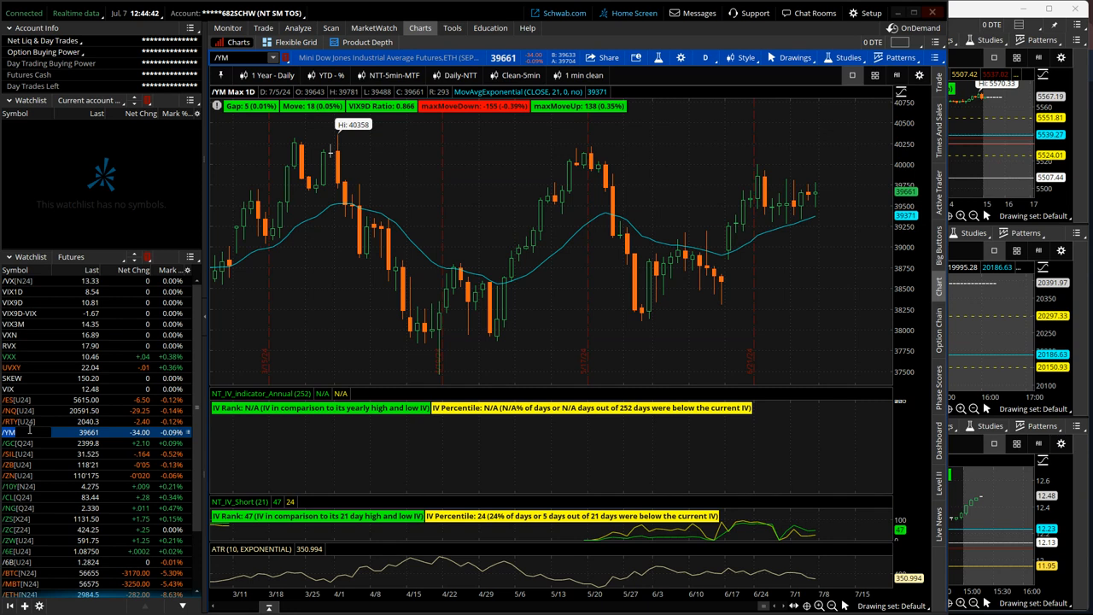
left_click(29, 443)
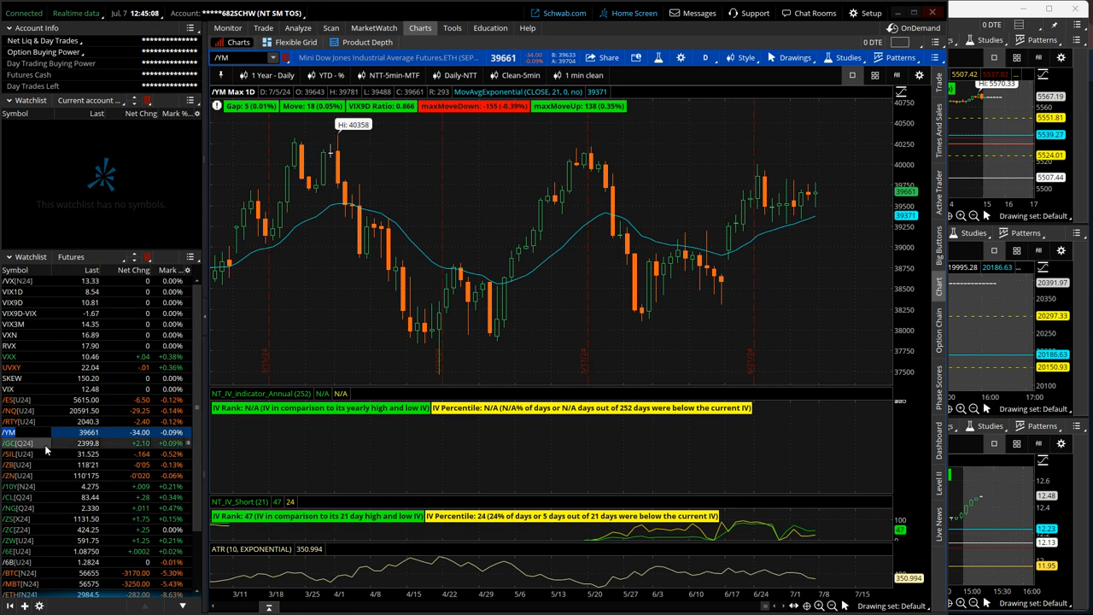
Step: Step through the /GC, /10Y, /CL, /NG, /ZS, /ZC, /ZW, /6E, /6B and /BTC daily charts
left_click(9, 443)
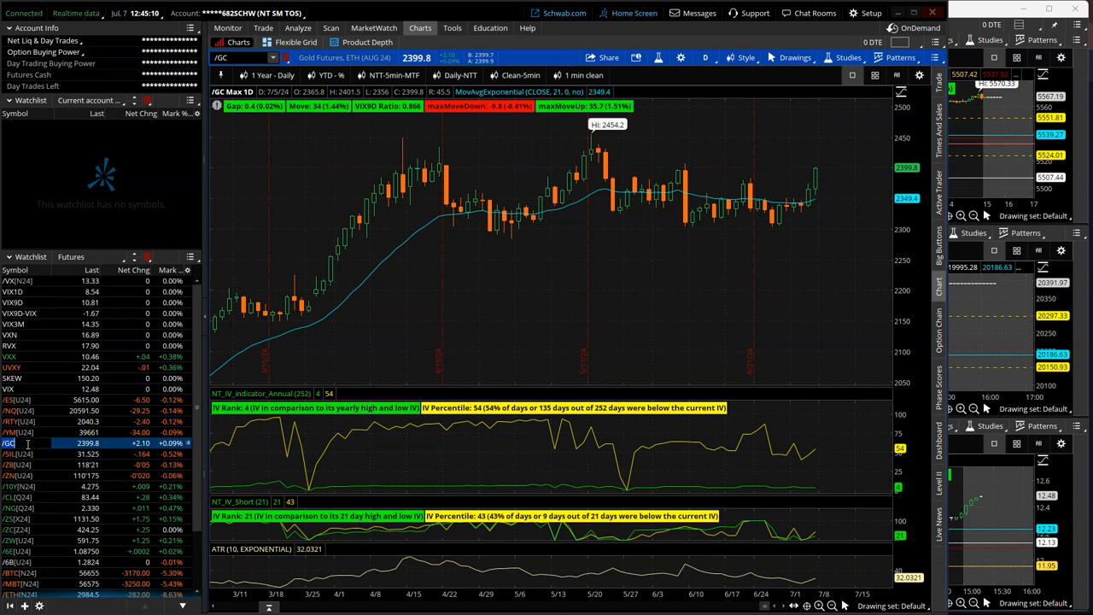
left_click(11, 454)
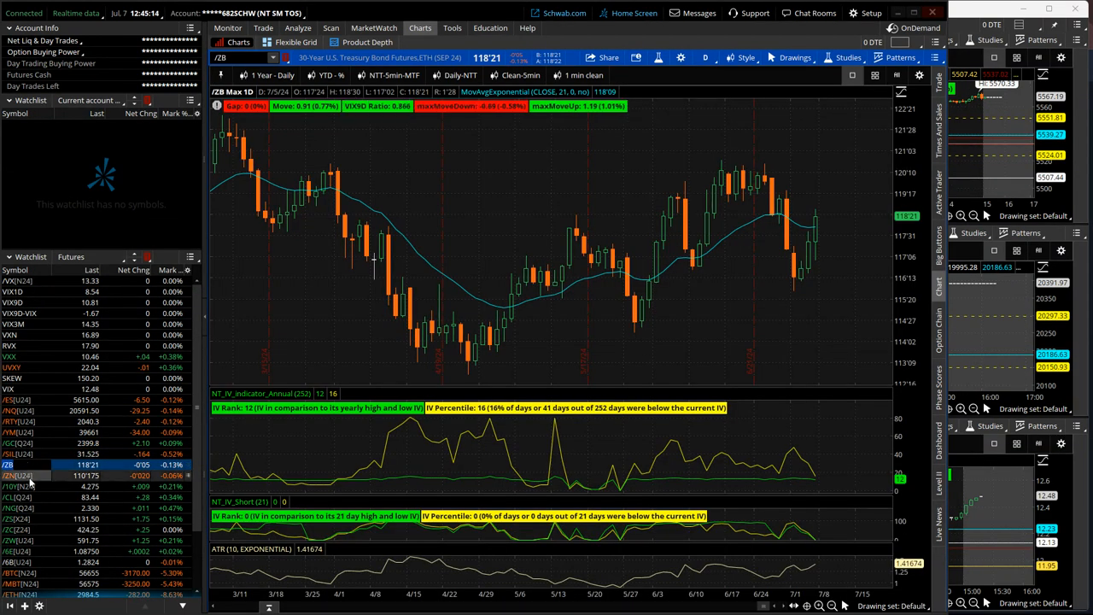
left_click(13, 486)
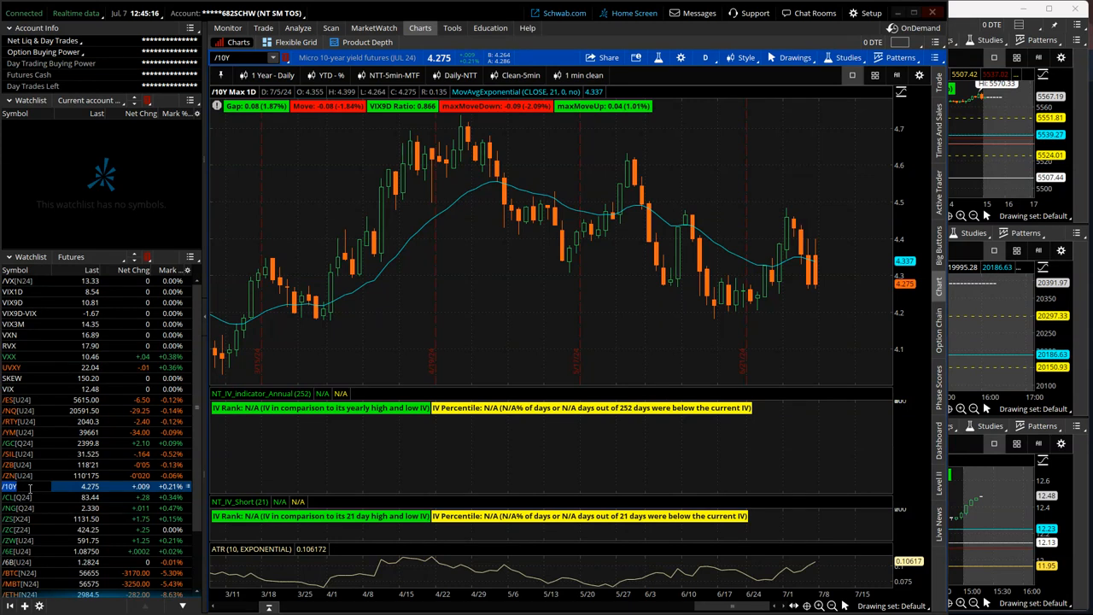
left_click(9, 497)
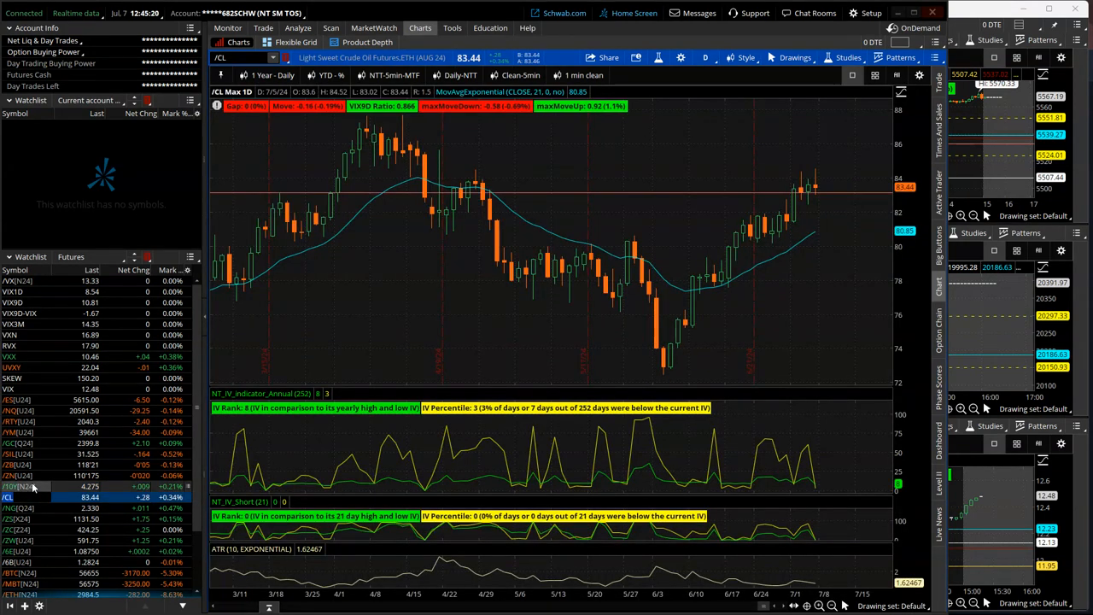
left_click(9, 507)
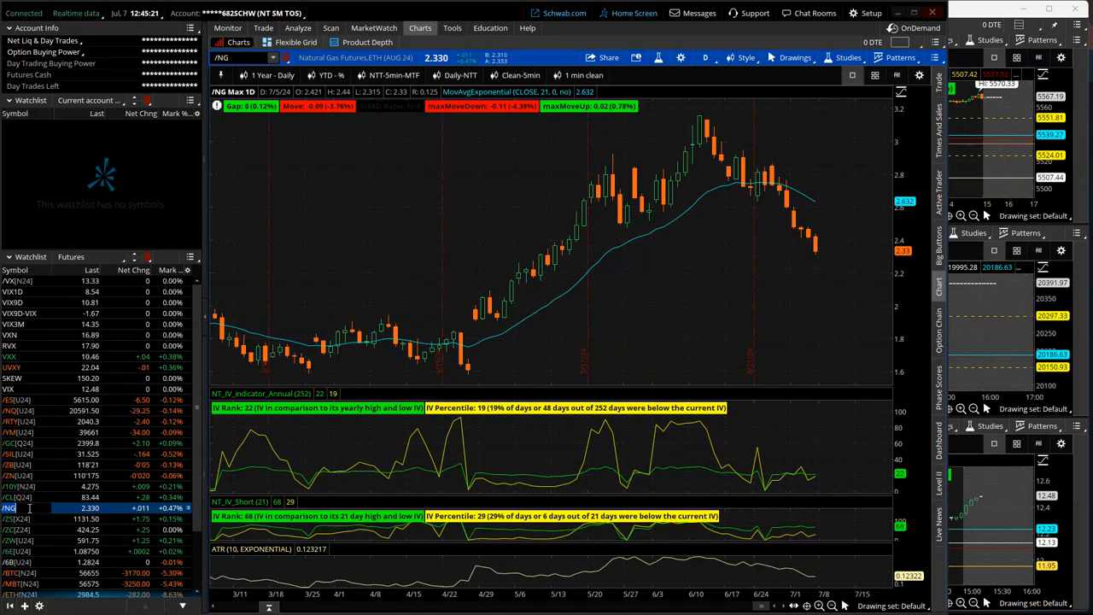
left_click(9, 518)
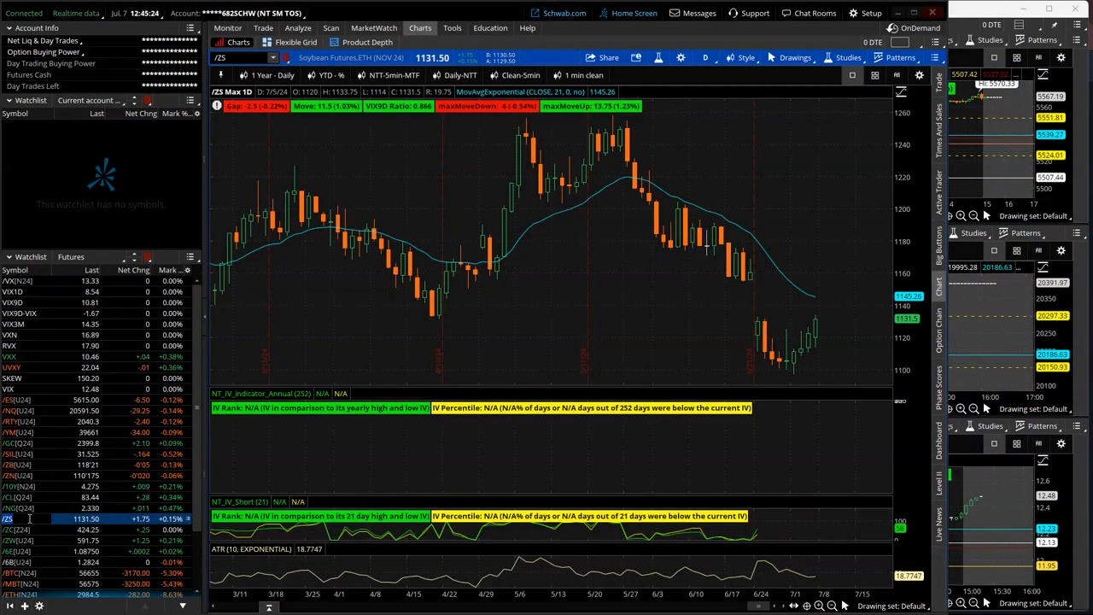
left_click(13, 530)
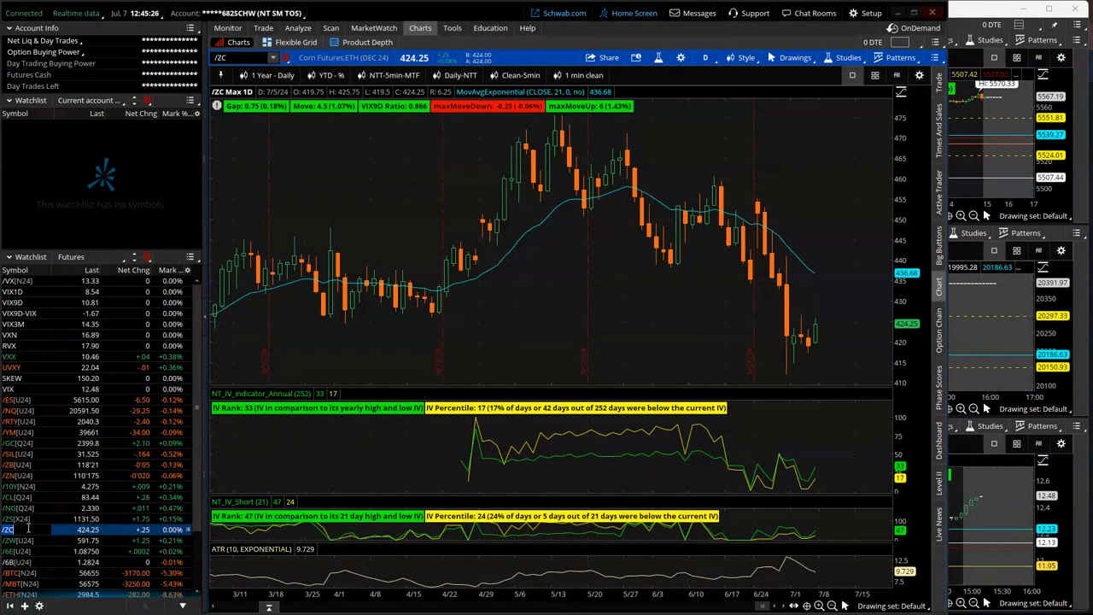
left_click(10, 540)
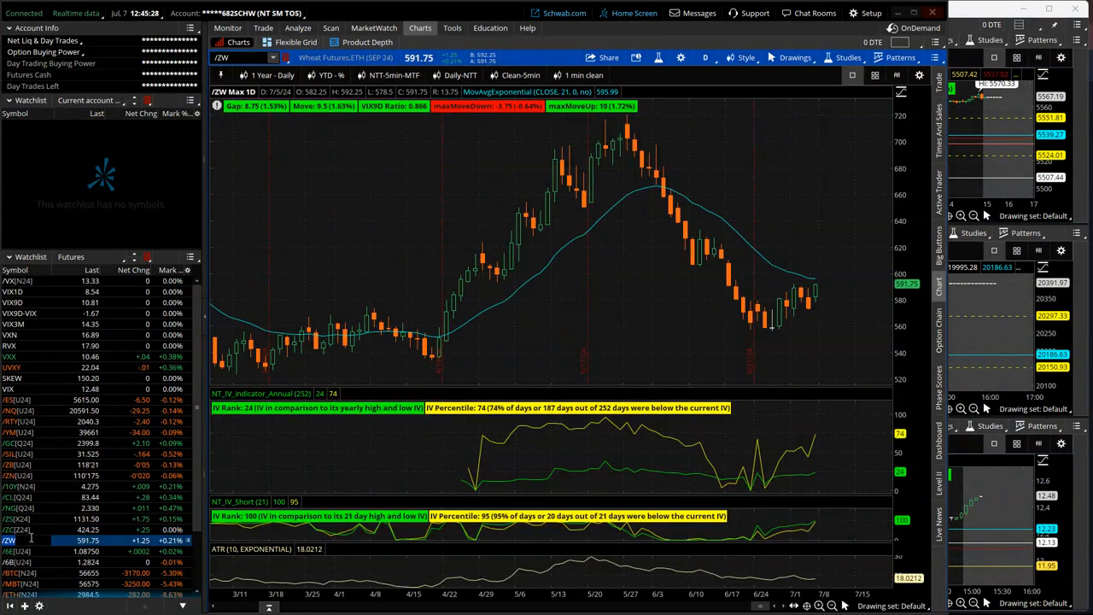
left_click(13, 551)
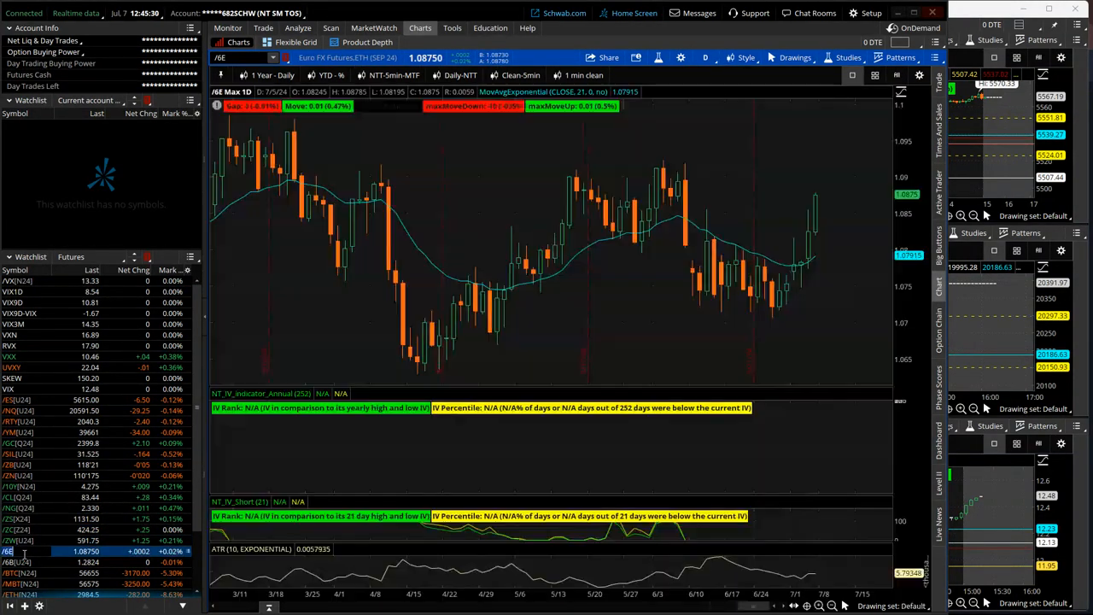
left_click(32, 562)
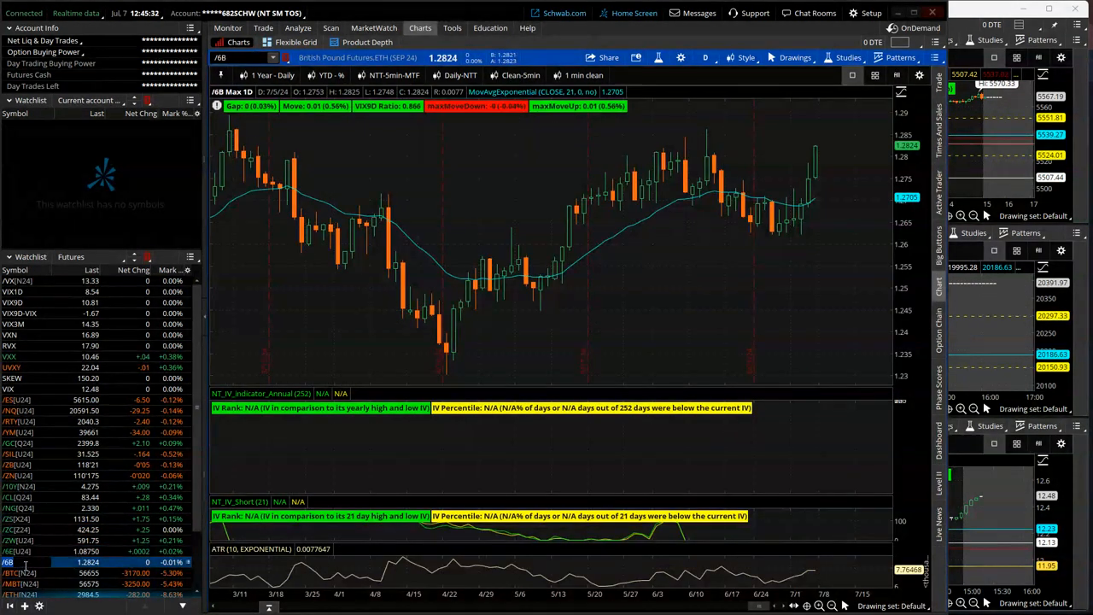
left_click(13, 572)
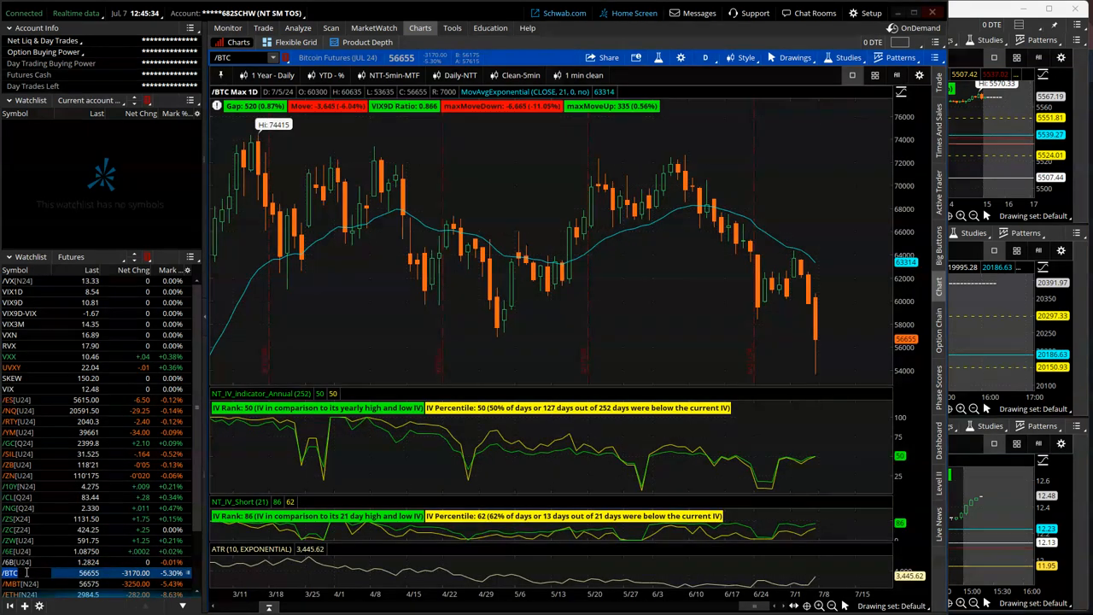
mouse_move(281, 139)
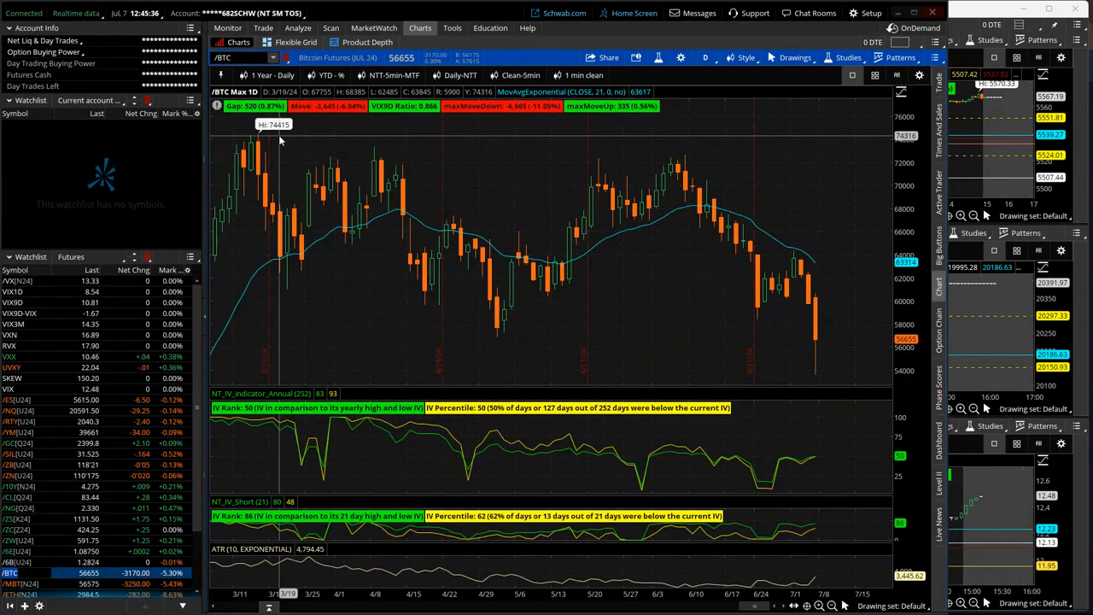
mouse_move(700, 265)
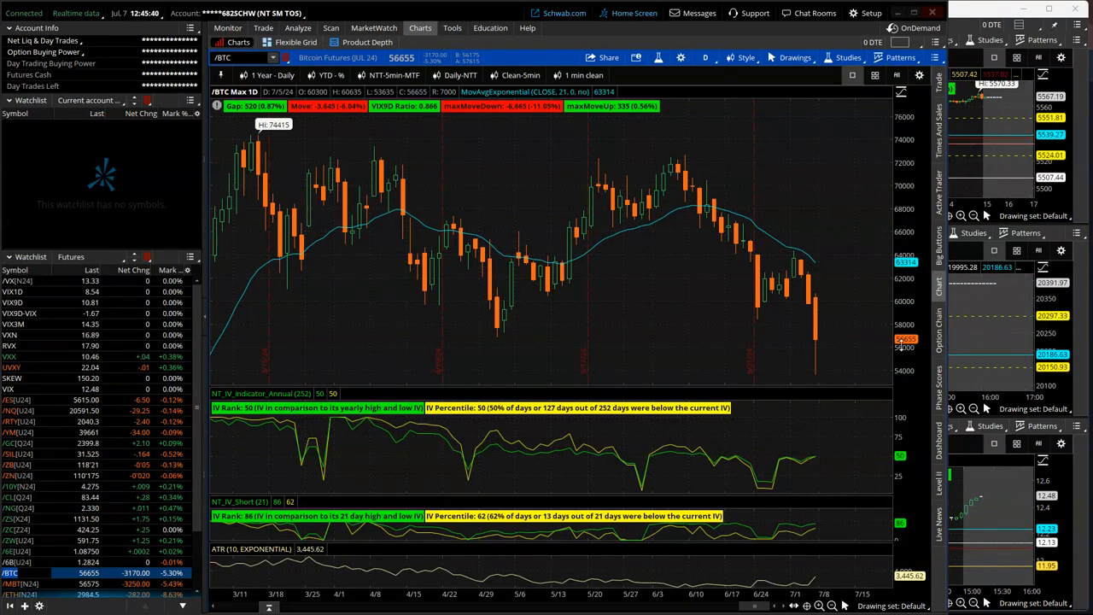
mouse_move(858, 376)
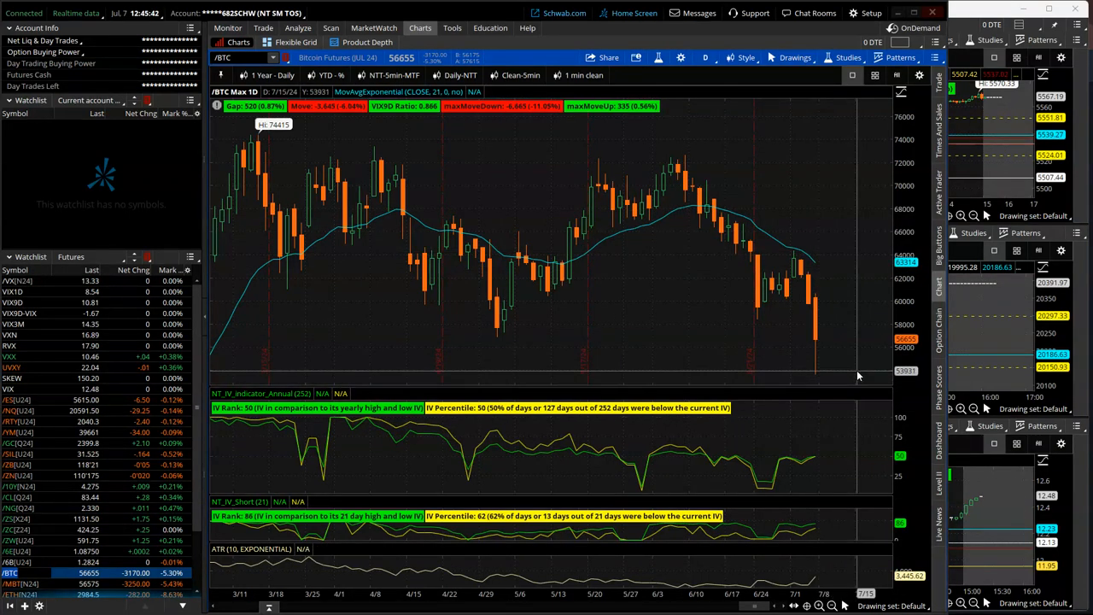
mouse_move(752, 372)
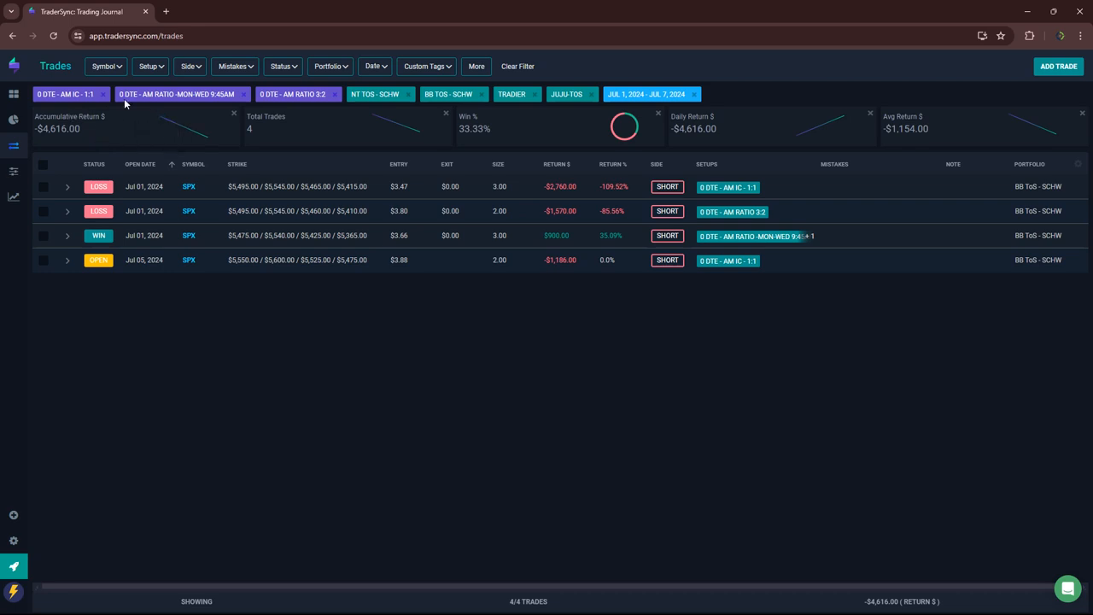
mouse_move(161, 117)
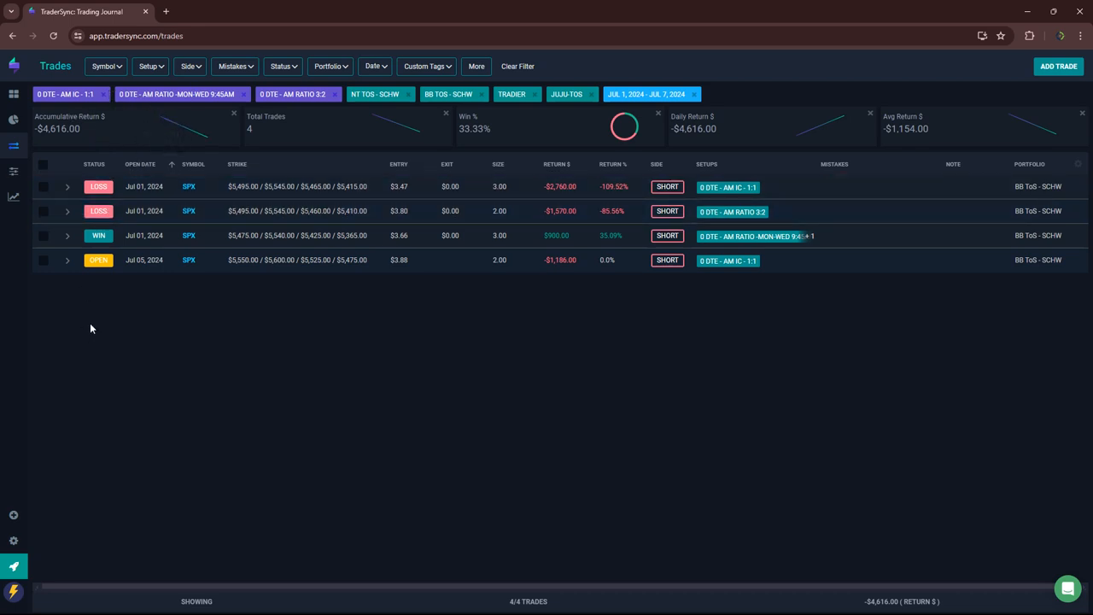
mouse_move(564, 235)
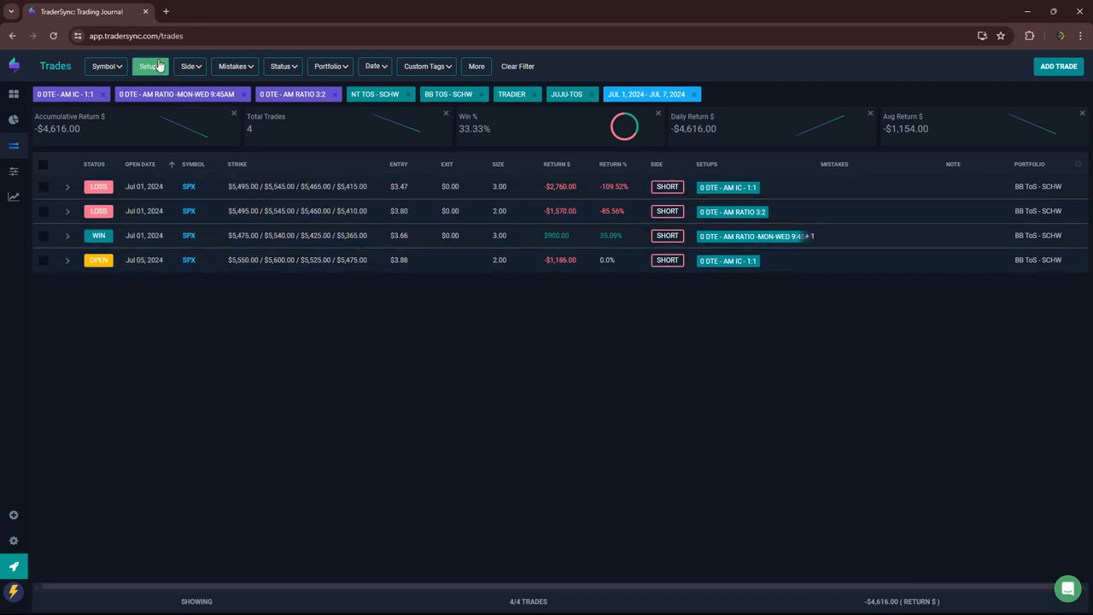
Step: Filter trades by the 1 DTE hedge setup, then the 0 DTE PH WUGA 10-wide no-stop setup
left_click(151, 66)
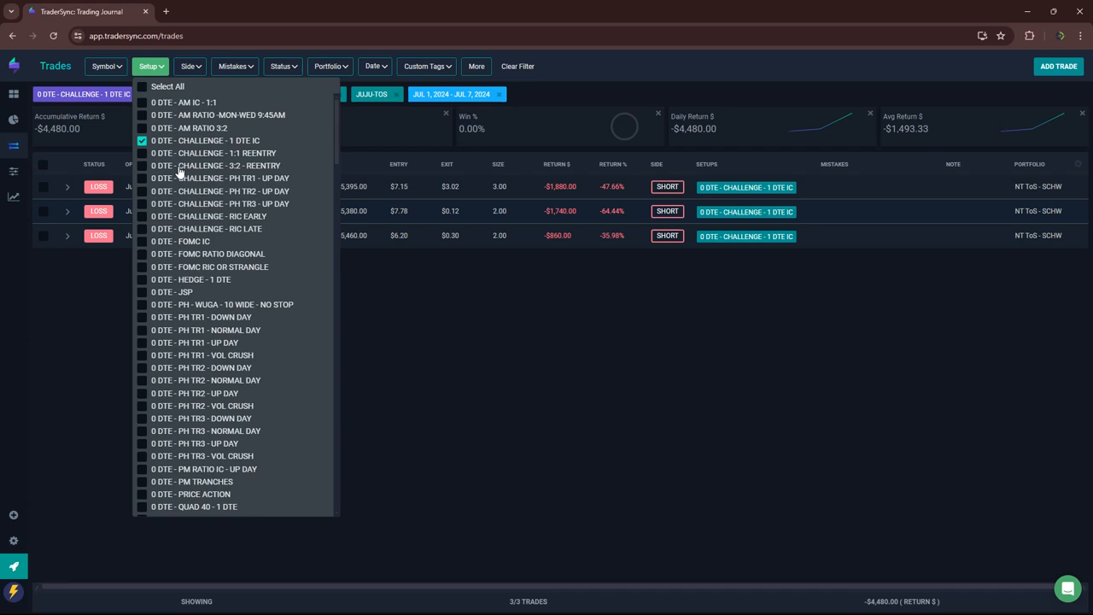
mouse_move(144, 186)
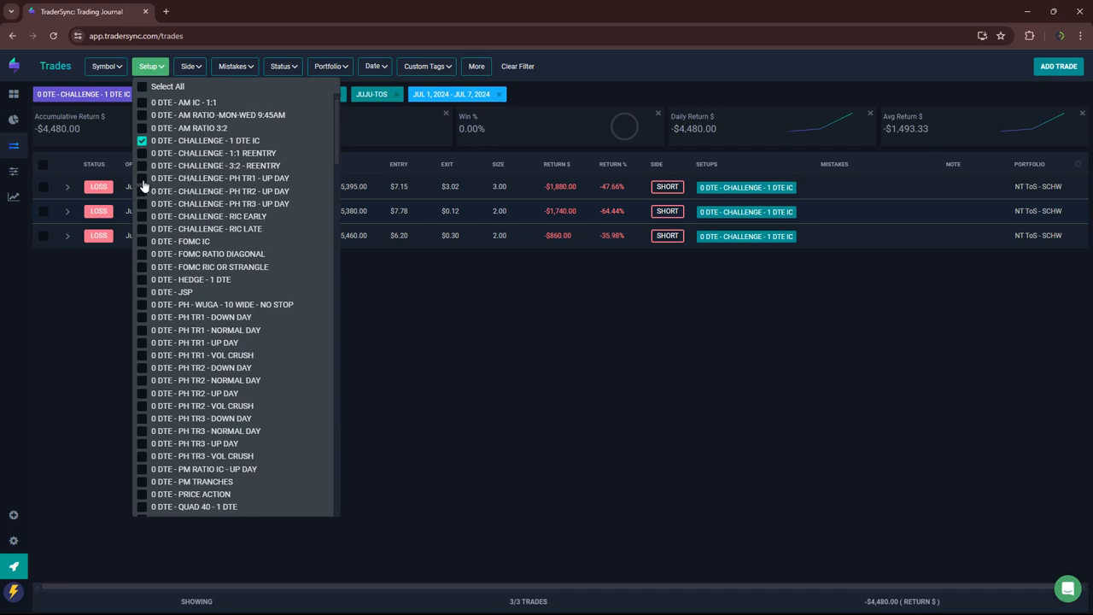
mouse_move(515, 278)
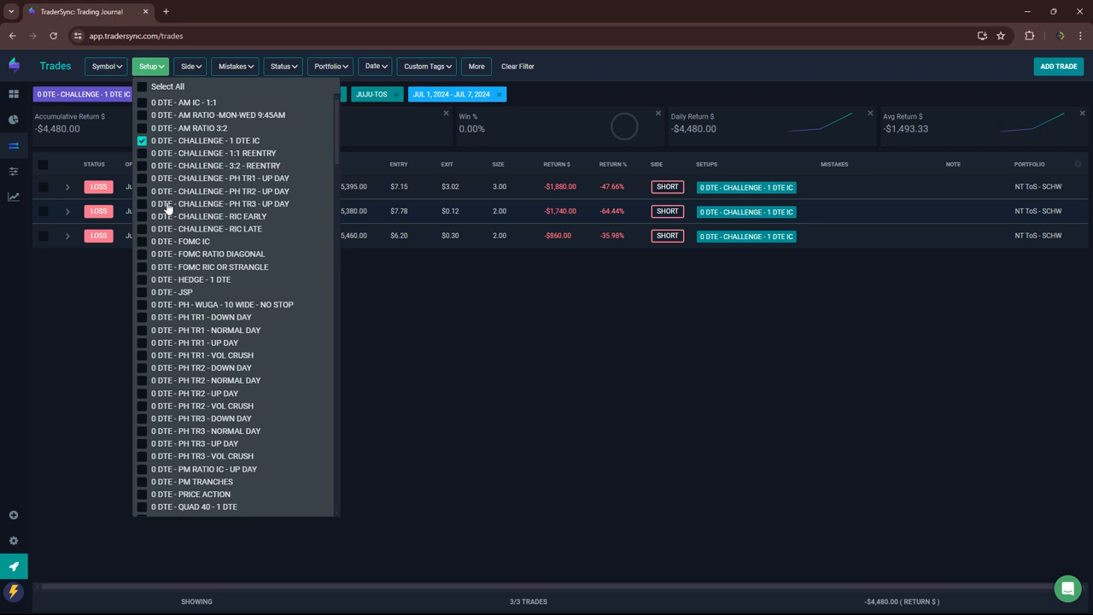
mouse_move(173, 237)
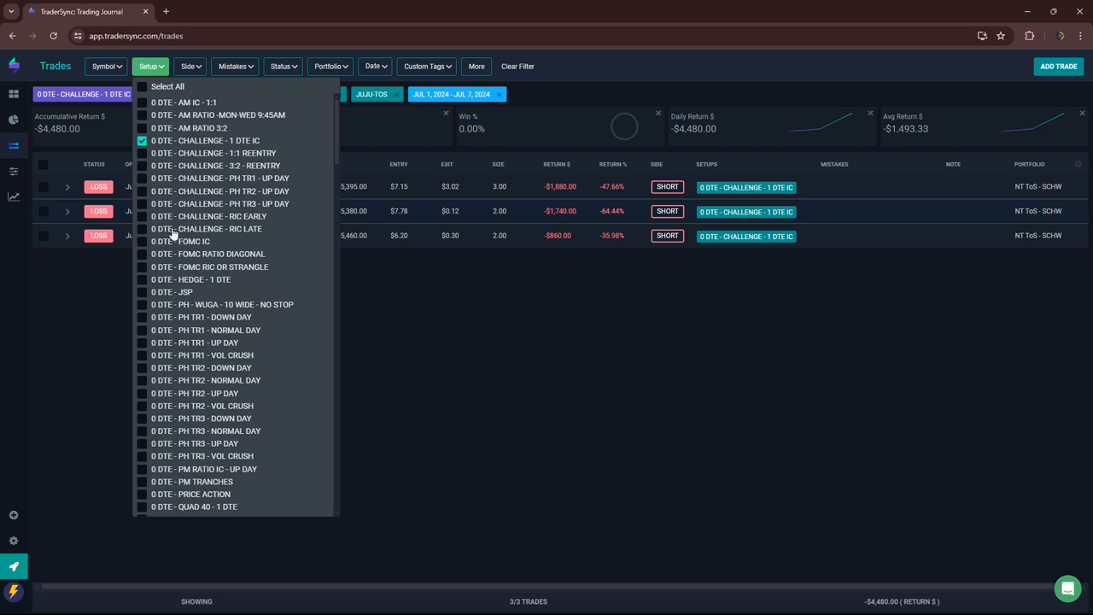
mouse_move(139, 287)
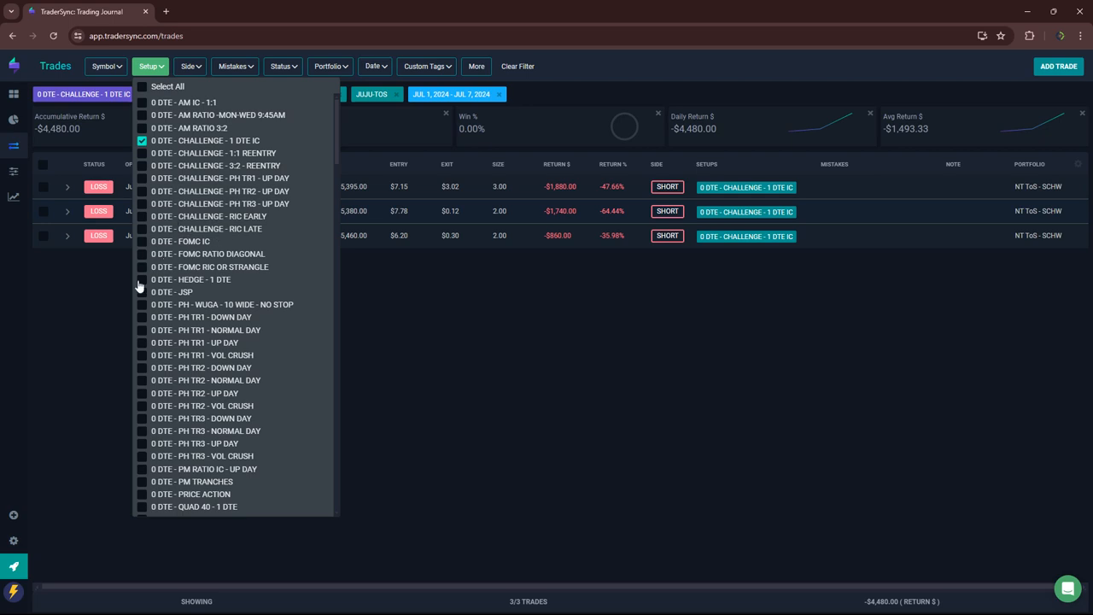
left_click(142, 279)
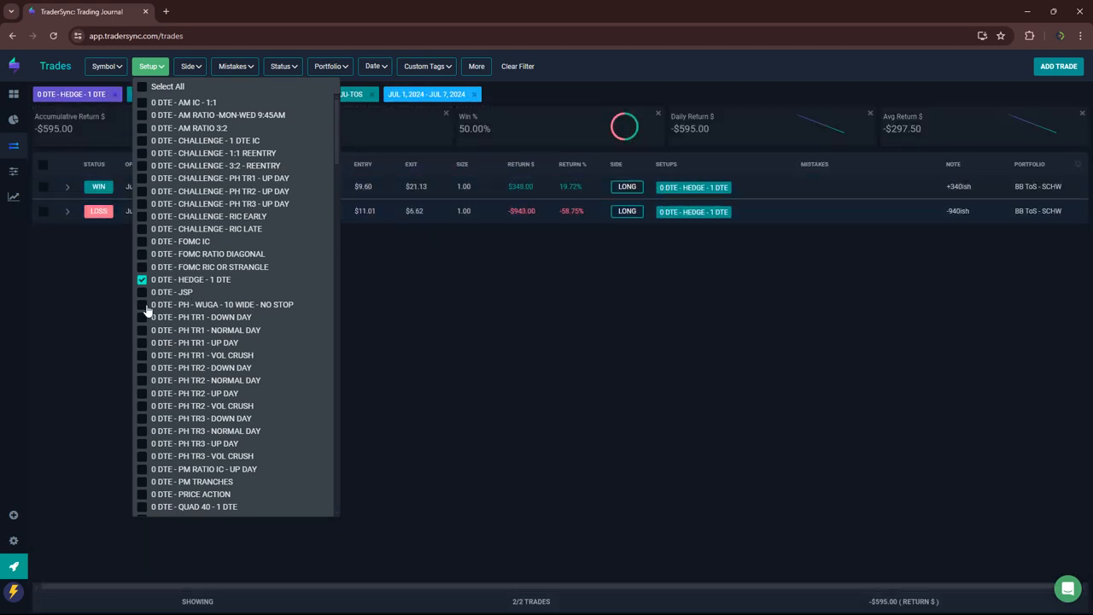
left_click(142, 304)
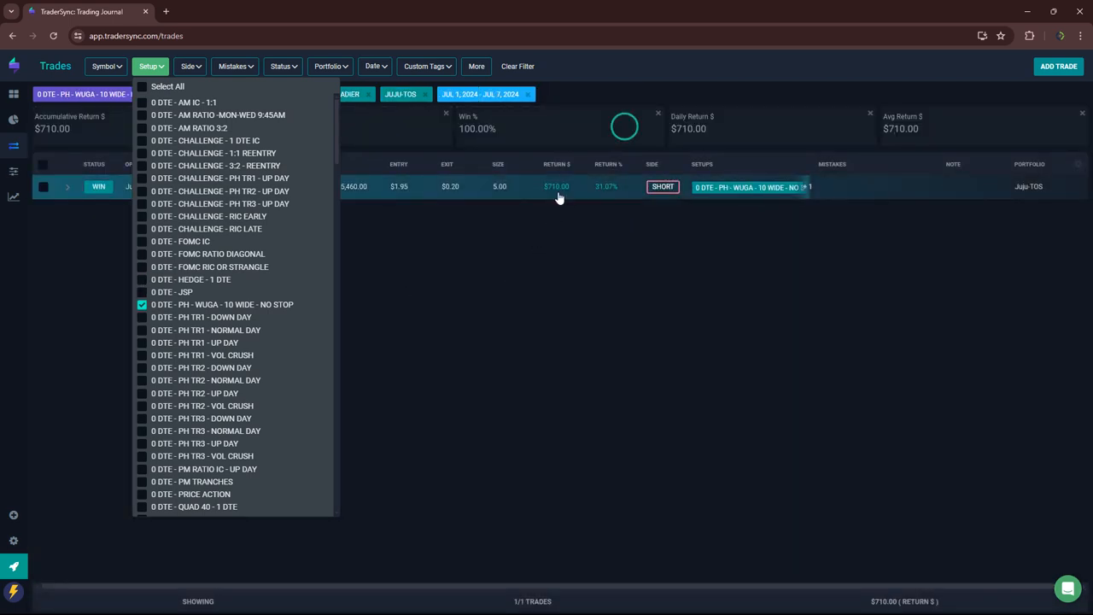
mouse_move(191, 354)
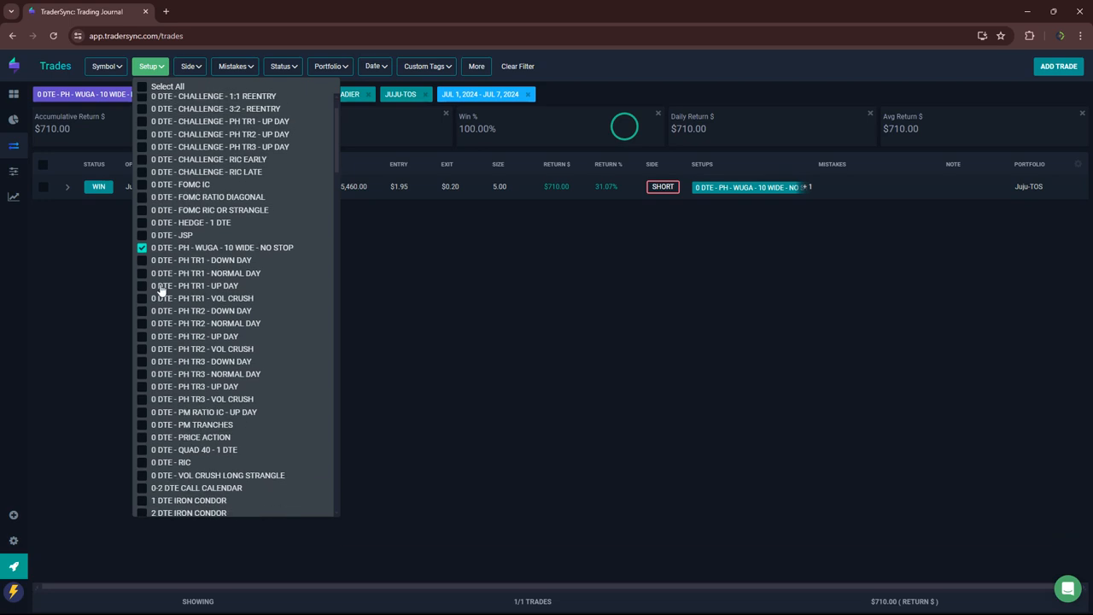
mouse_move(144, 418)
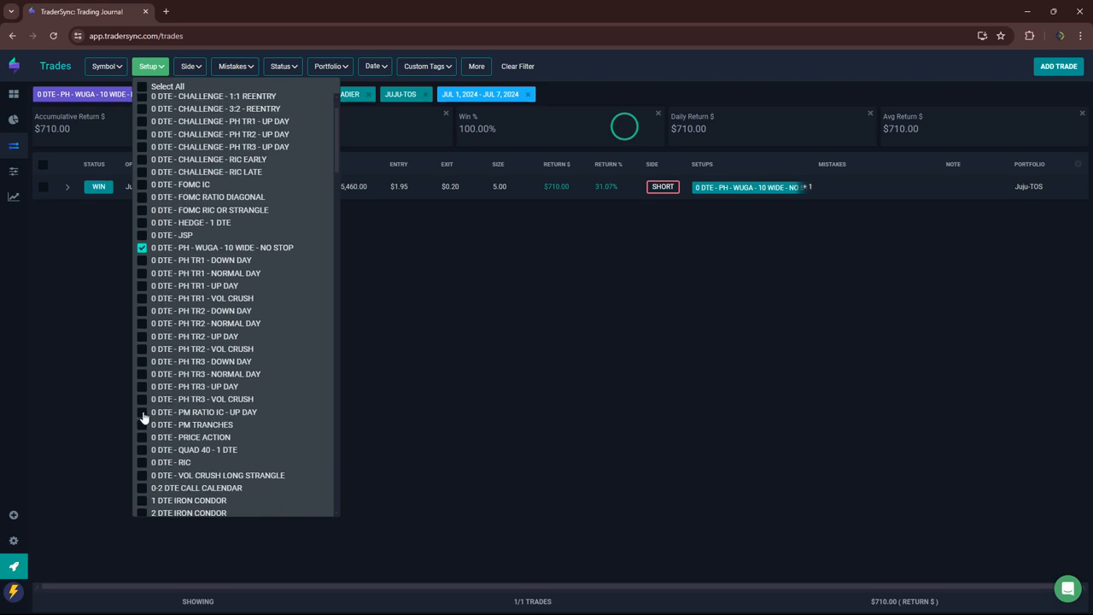
Step: Toggle PM RATIO IC, PRICE ACTION and QUAD 40 in the setup filter, leaving only 0 DTE - RIC
left_click(142, 411)
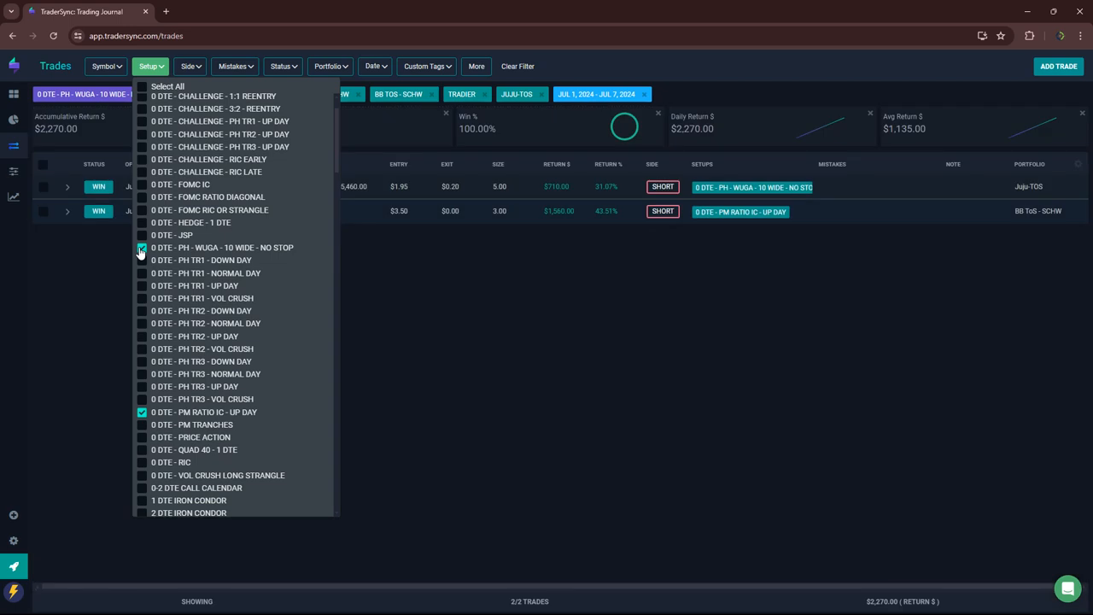
left_click(142, 247)
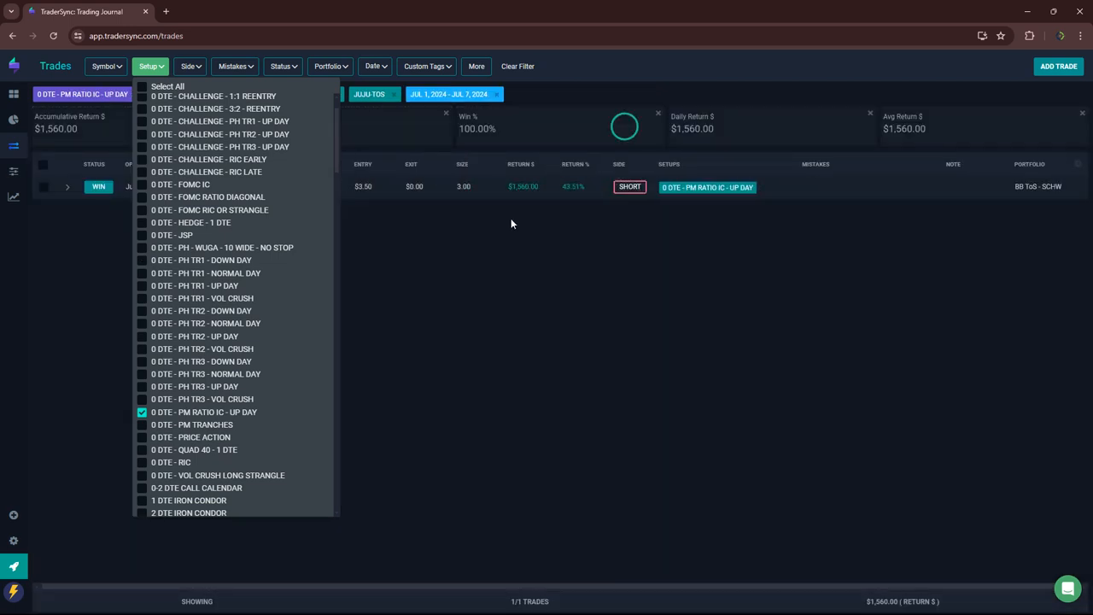
mouse_move(155, 435)
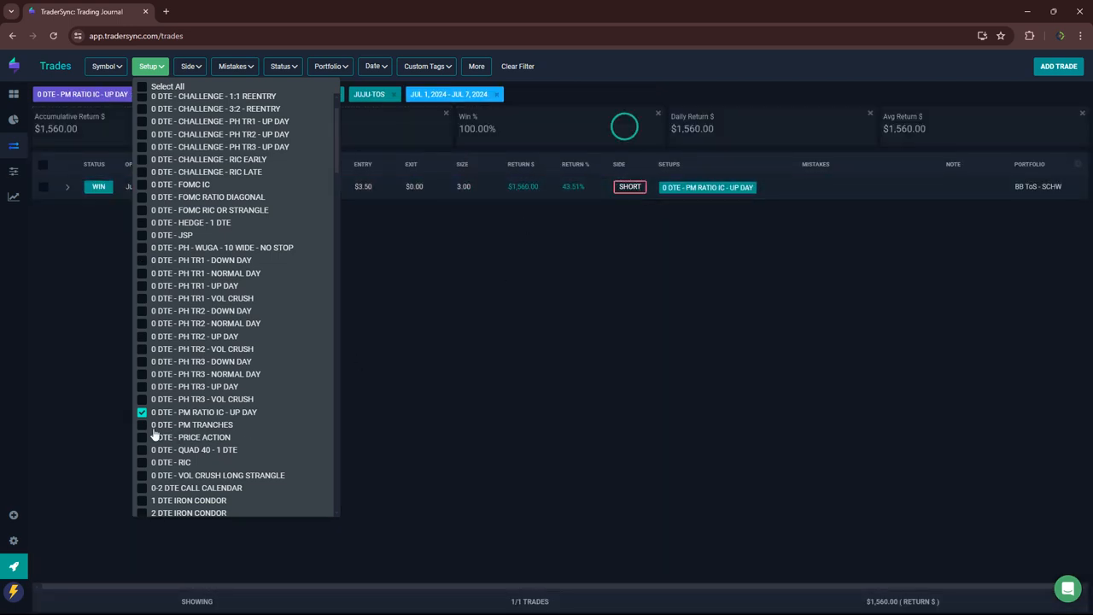
left_click(142, 436)
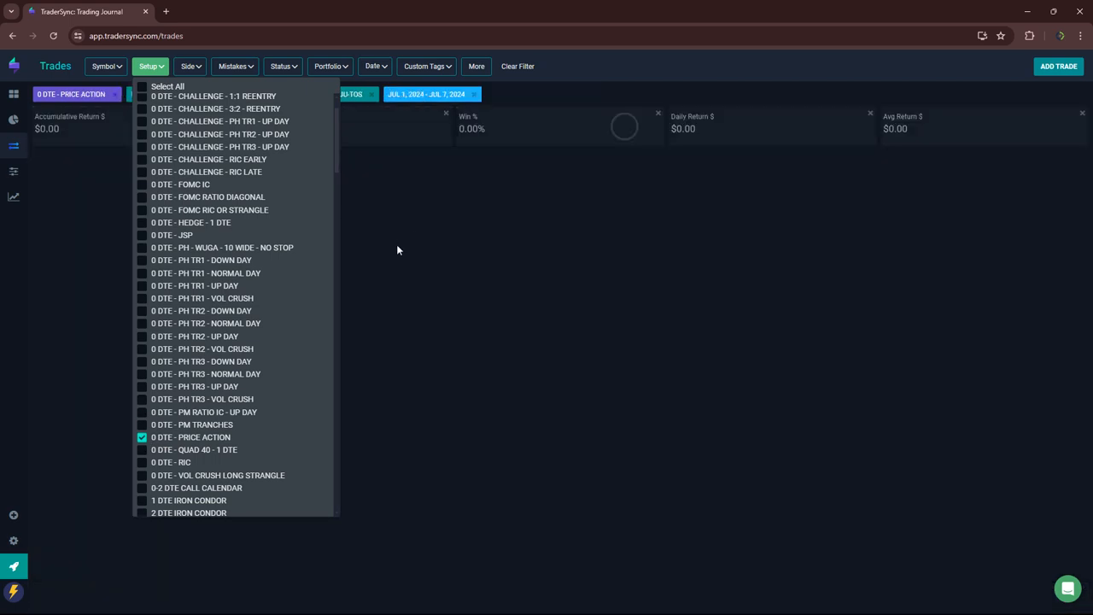
mouse_move(468, 256)
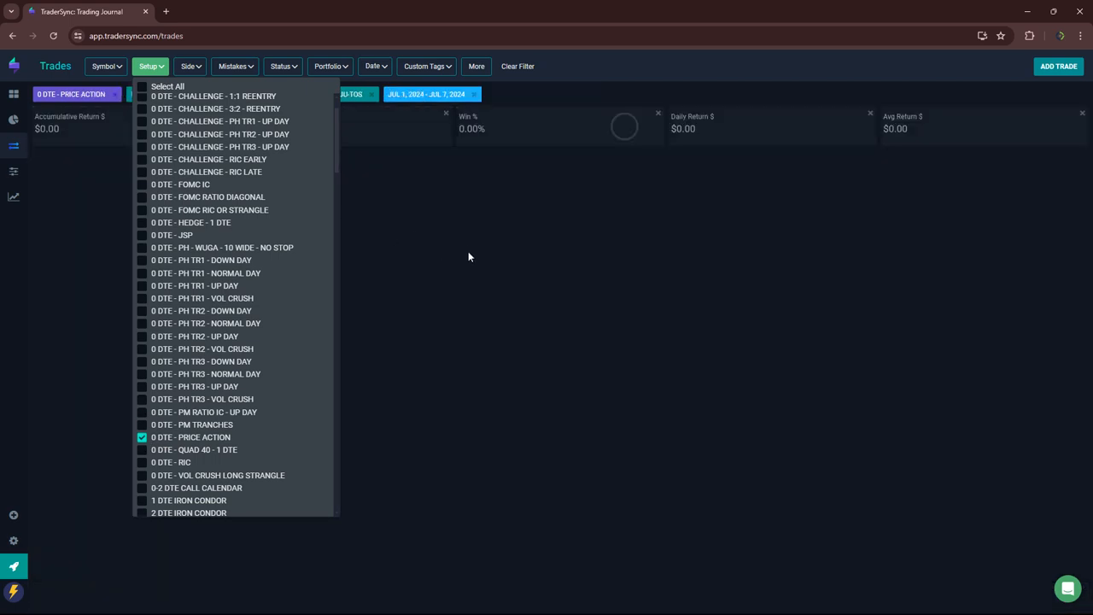
mouse_move(462, 333)
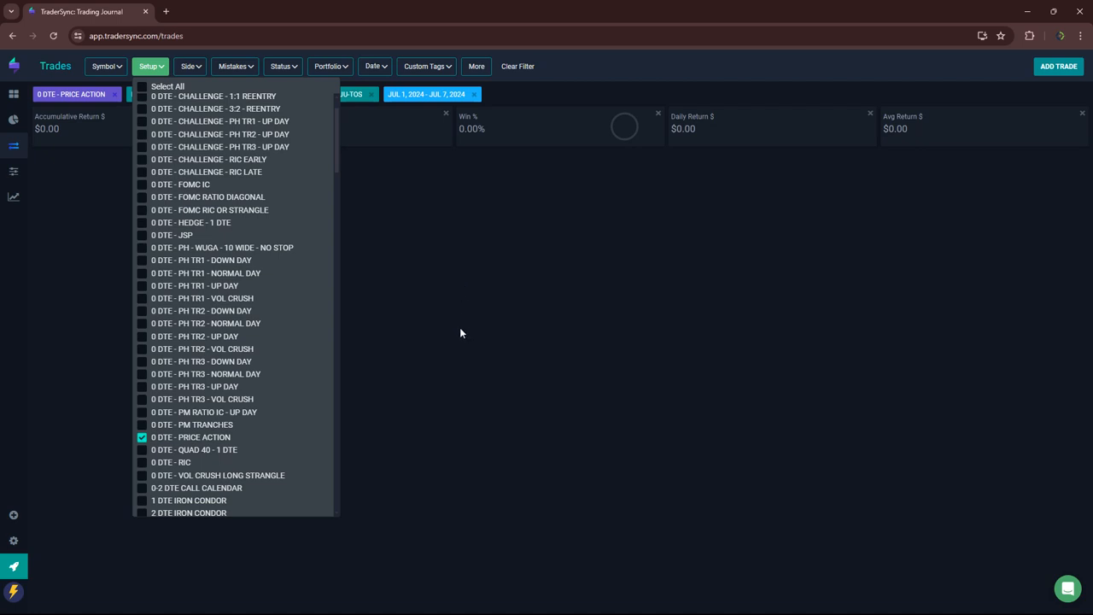
mouse_move(429, 359)
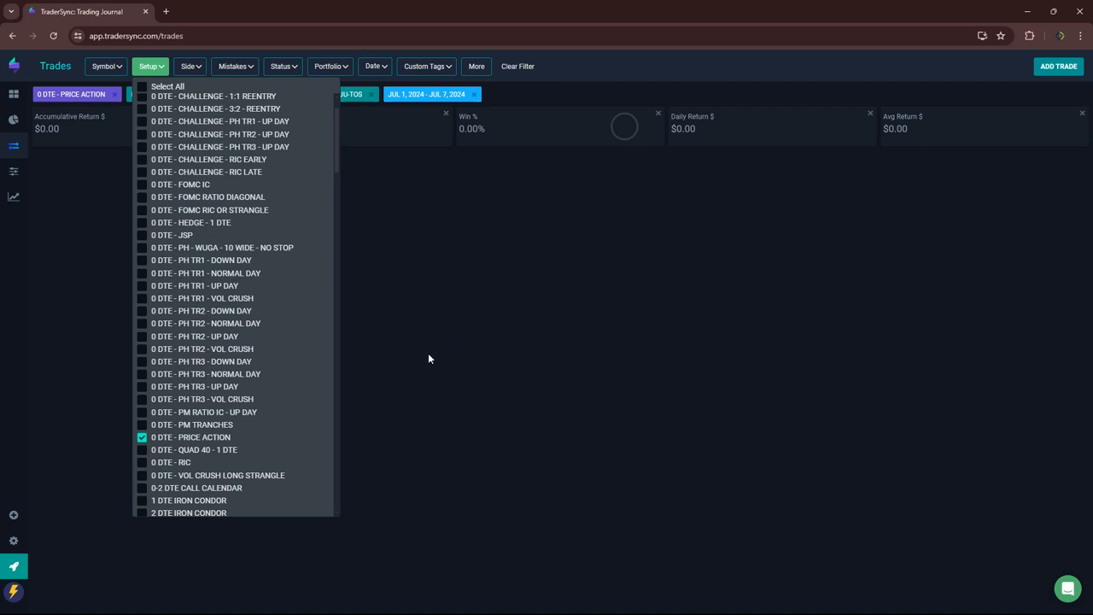
mouse_move(467, 262)
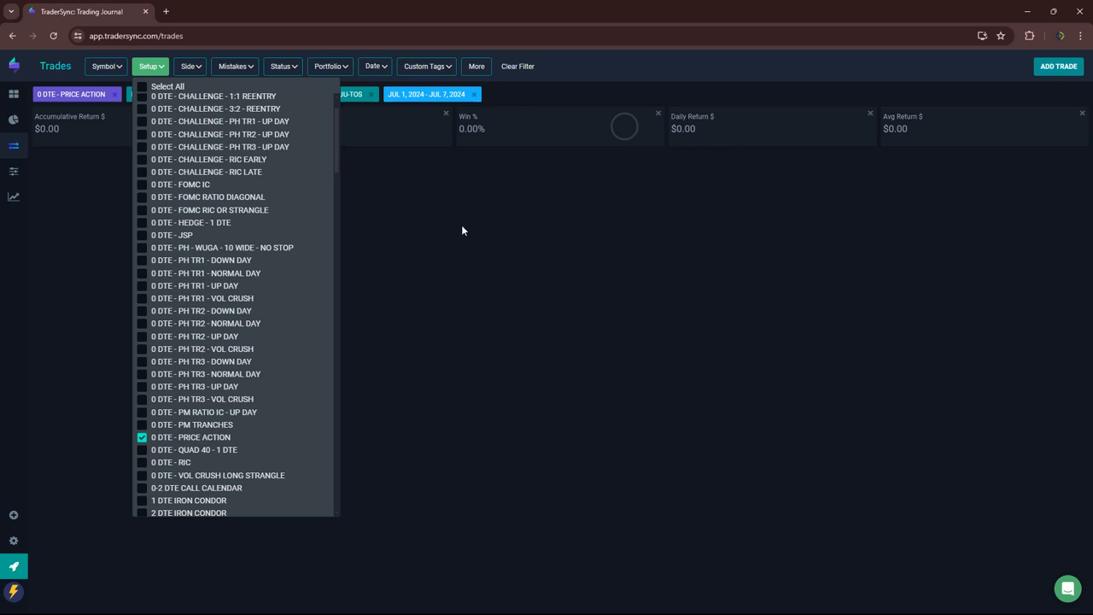
mouse_move(175, 457)
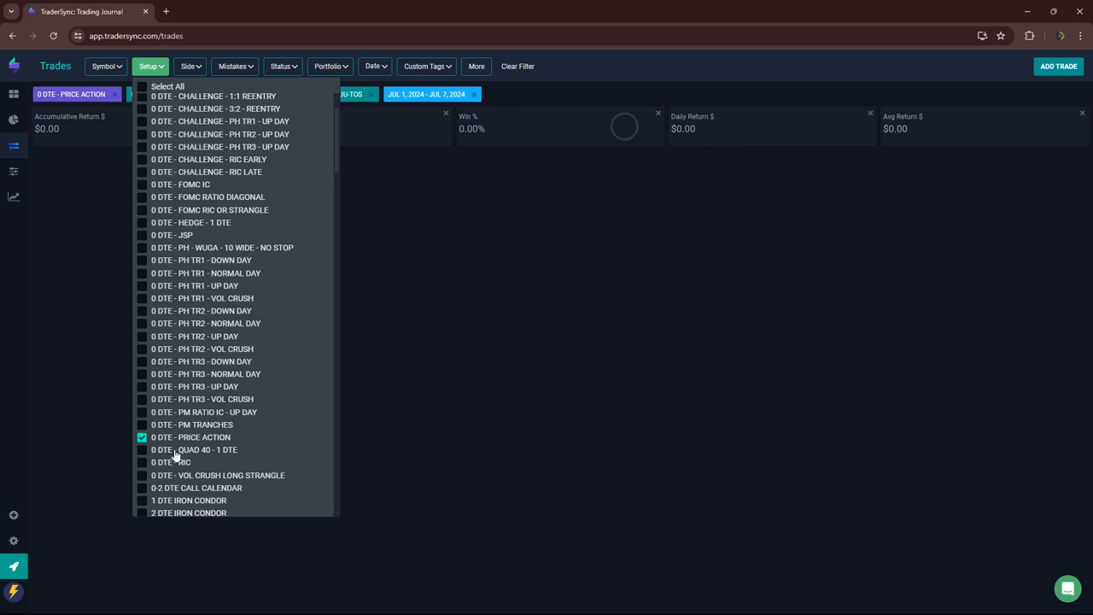
mouse_move(179, 462)
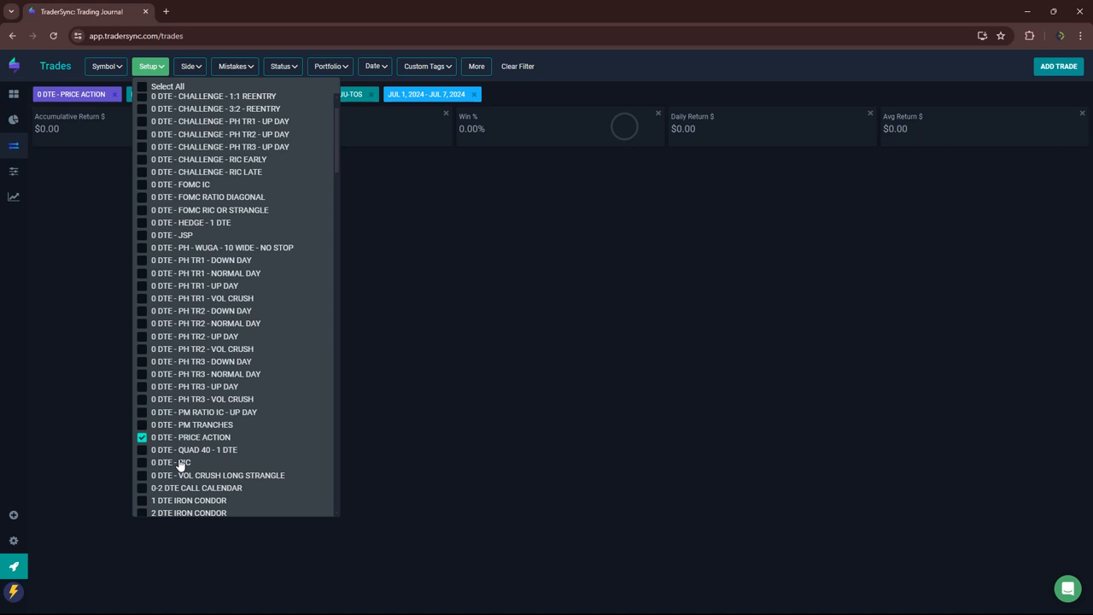
left_click(142, 437)
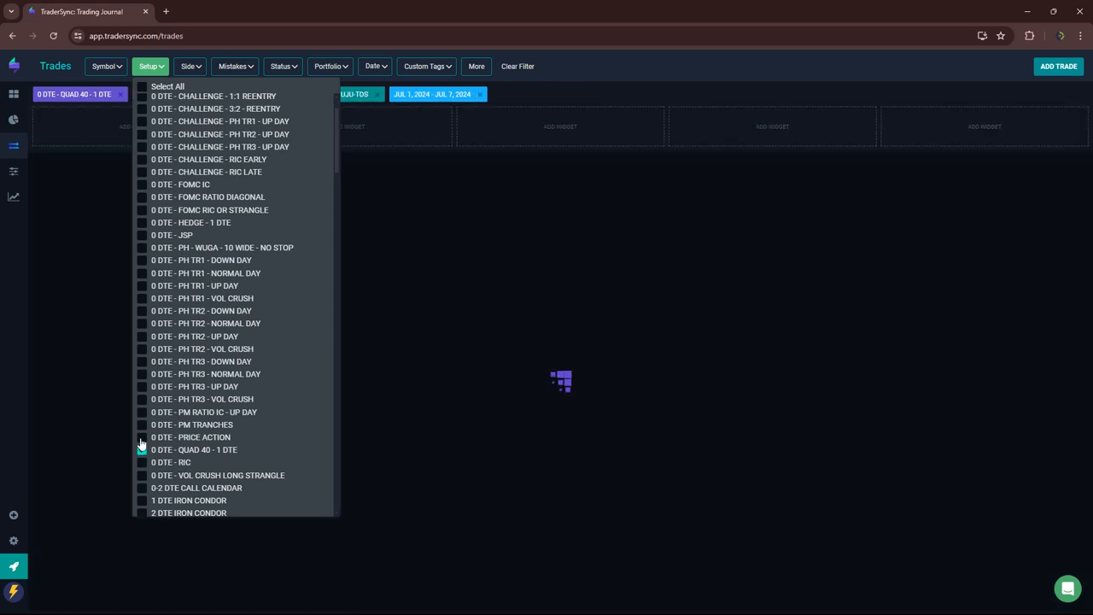
left_click(142, 449)
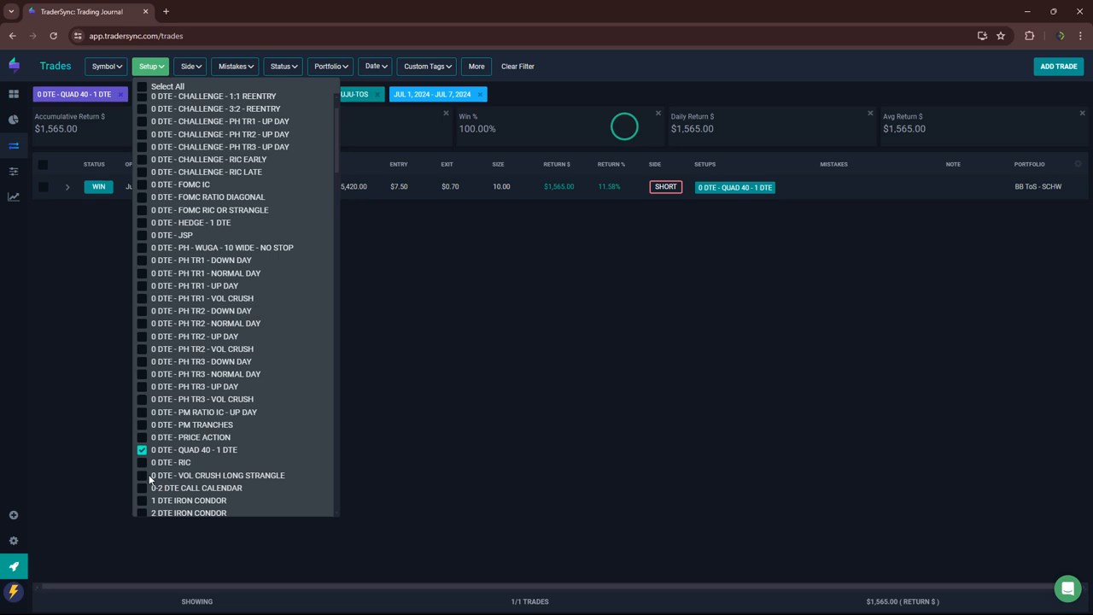
left_click(142, 462)
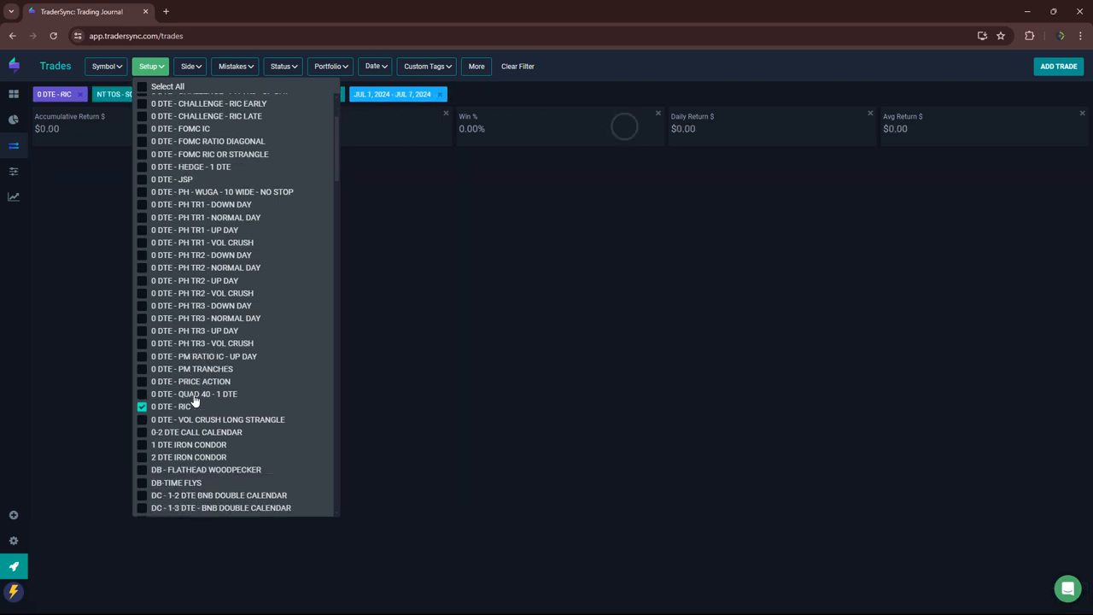
Step: Check 1 DTE and 2 DTE IRON CONDOR, then IRON DUCK, and uncheck 2 DTE IRON CONDOR
scroll("down", 3)
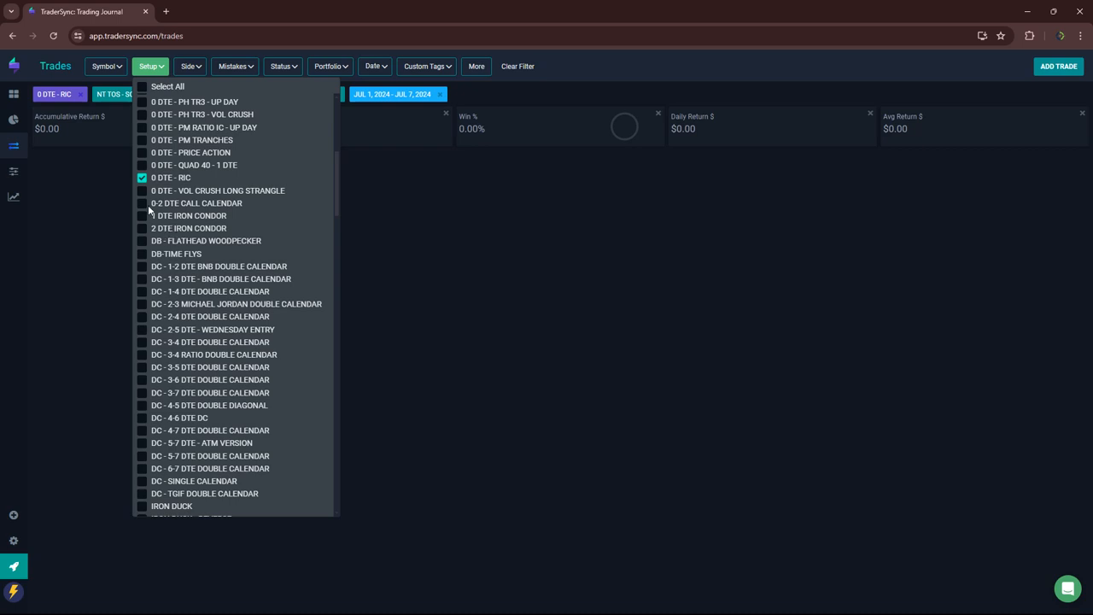
left_click(142, 216)
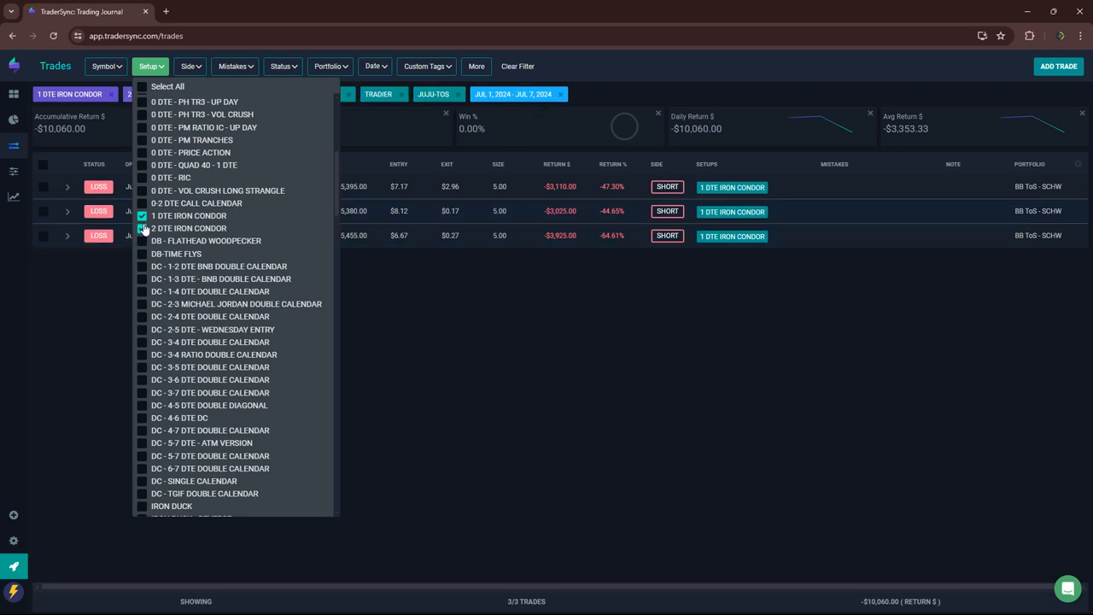
left_click(141, 228)
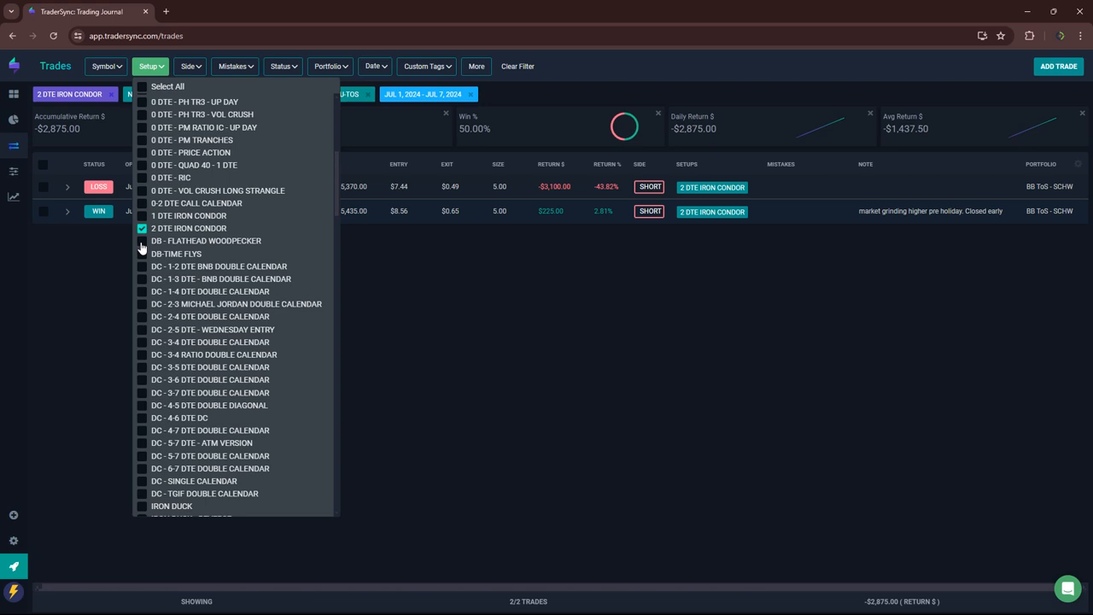
mouse_move(143, 274)
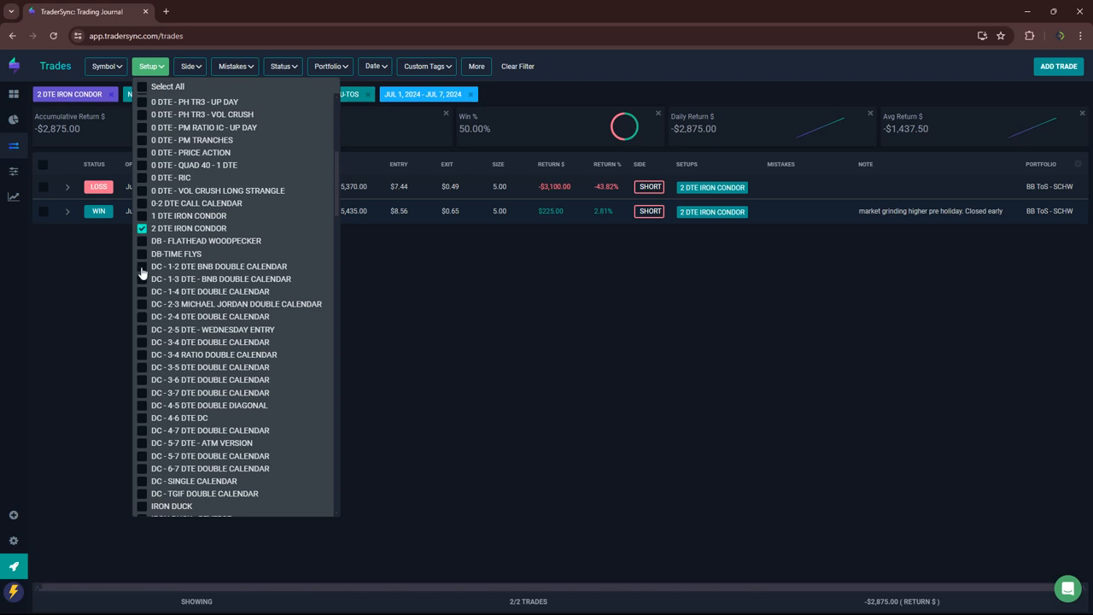
mouse_move(164, 448)
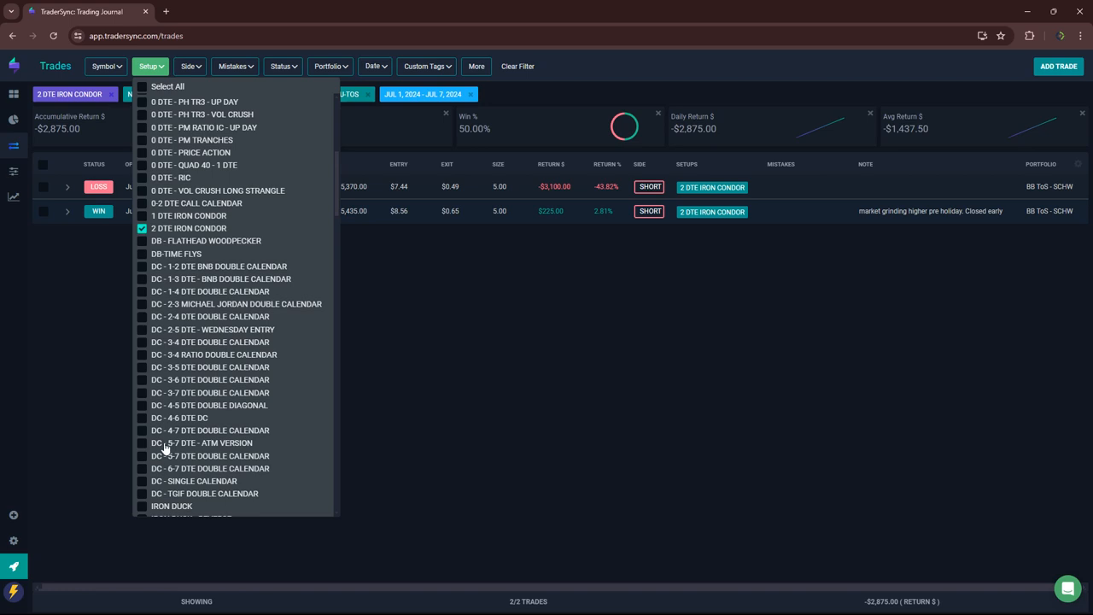
scroll("down", 3)
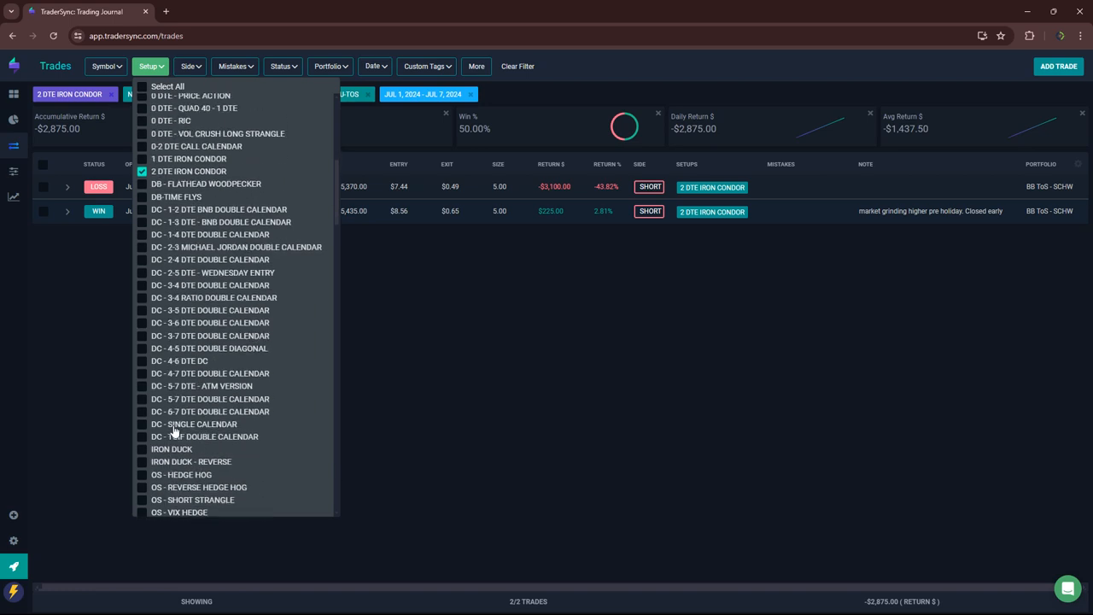
left_click(142, 448)
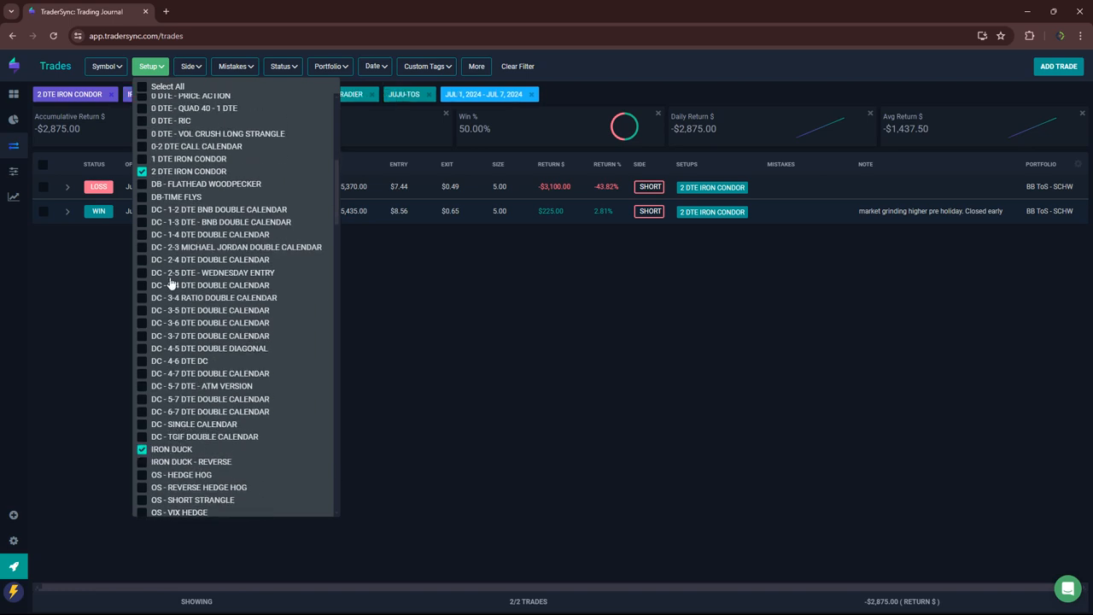
left_click(143, 171)
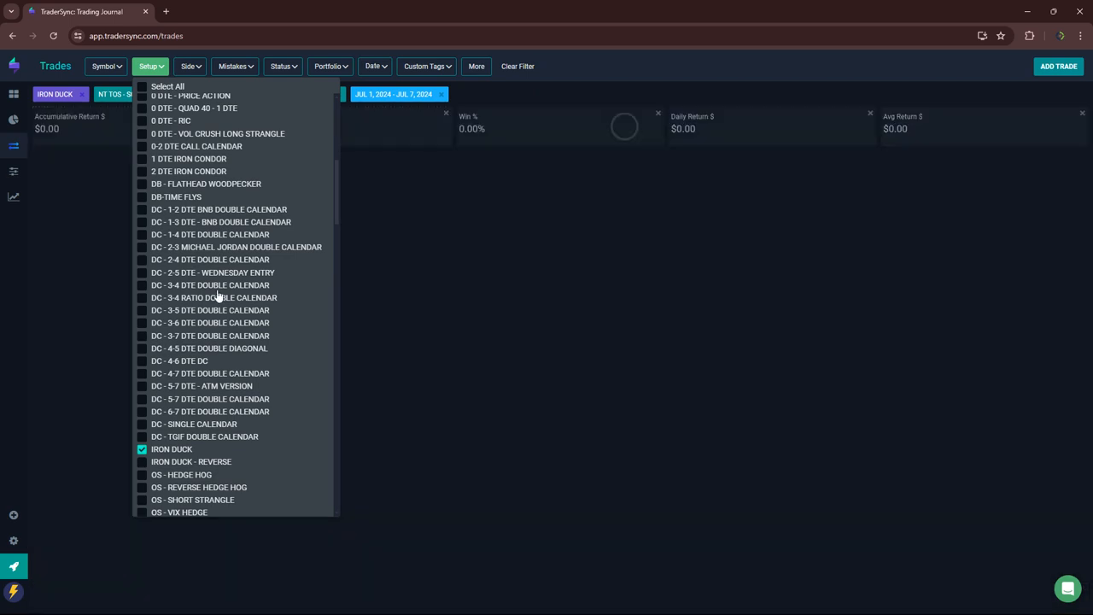
scroll("down", 3)
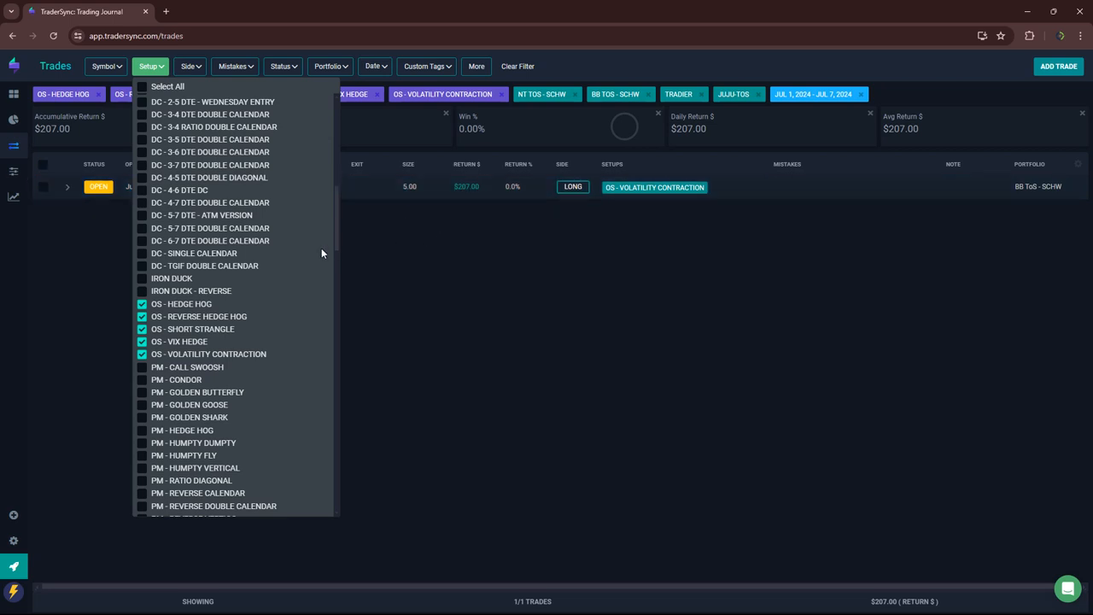
Step: Scroll the setup list and check the Transformer setups in the trade filter
scroll("down", 3)
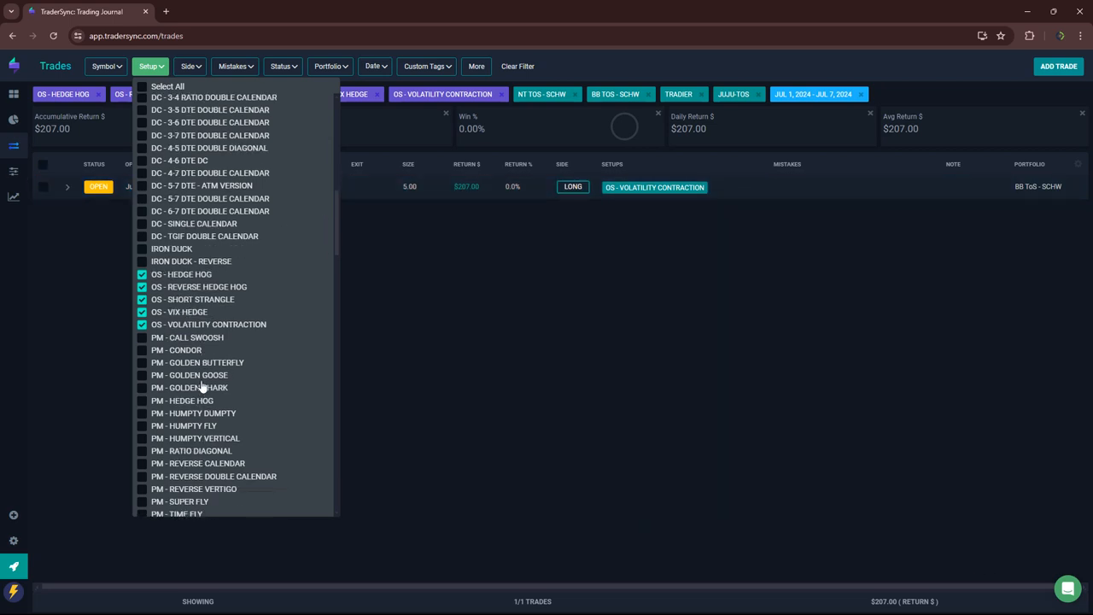
scroll("down", 3)
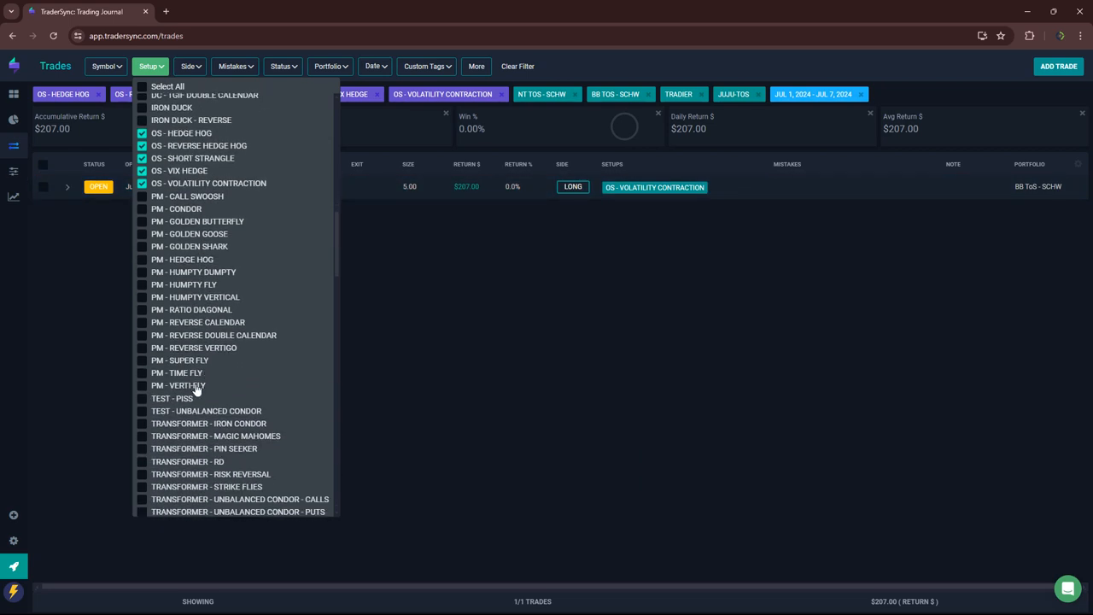
mouse_move(145, 417)
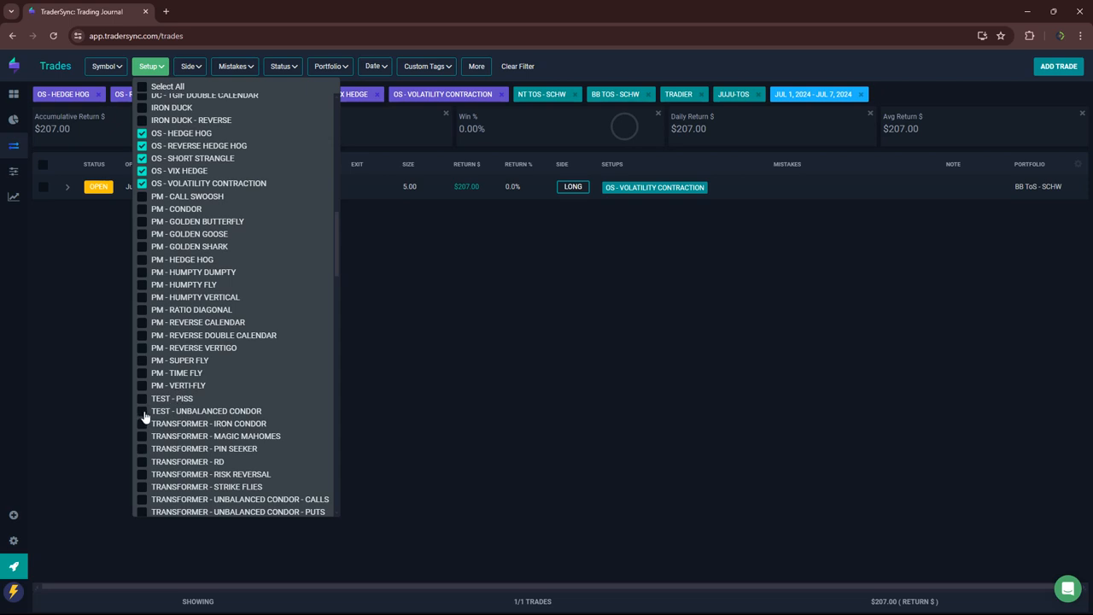
mouse_move(158, 436)
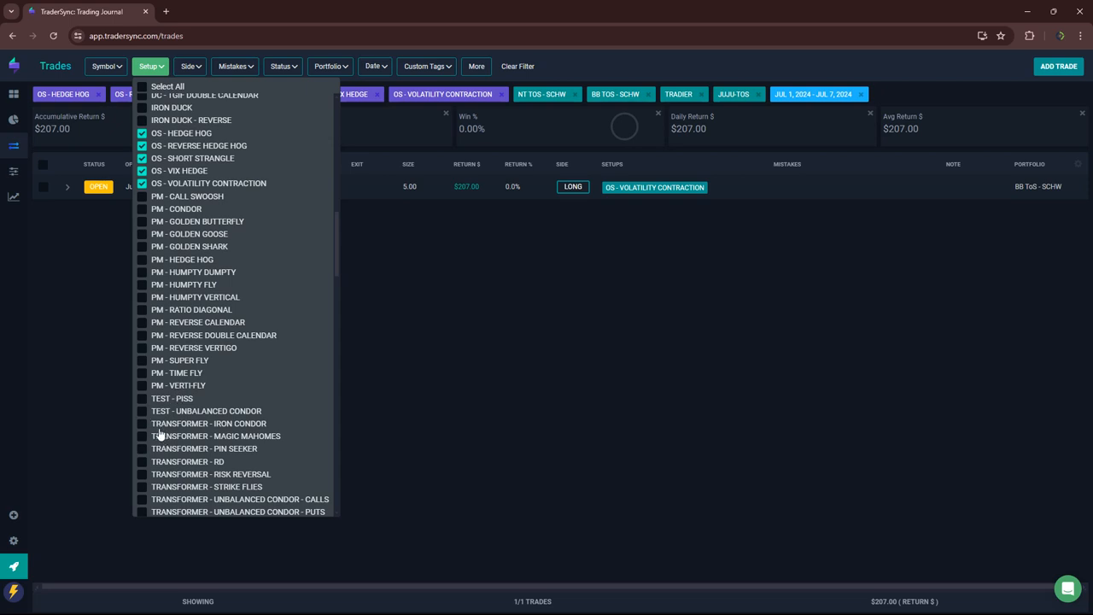
left_click(141, 423)
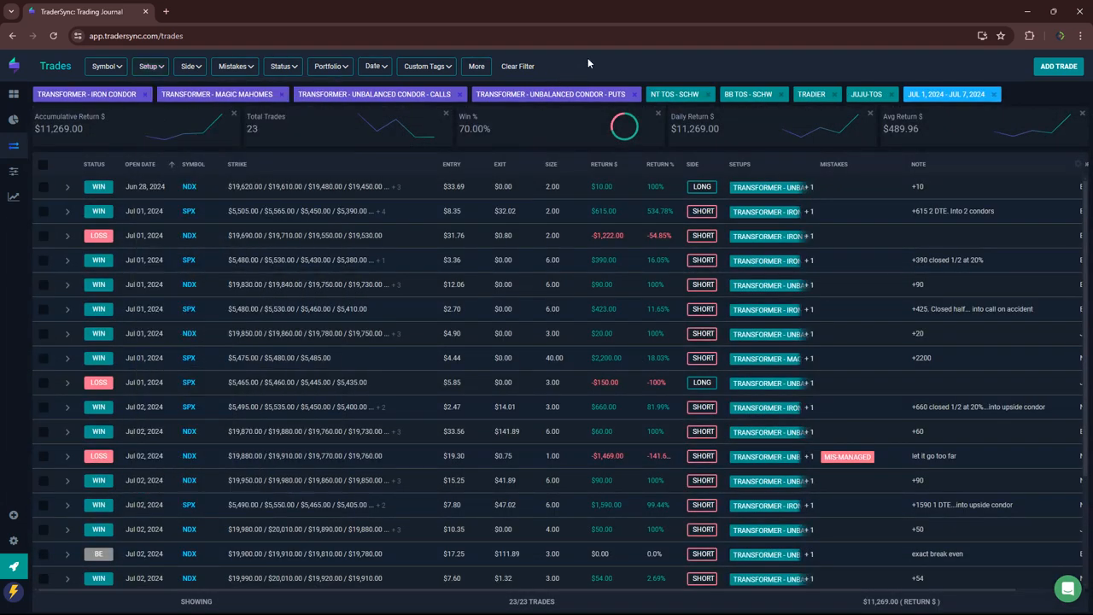
mouse_move(56, 137)
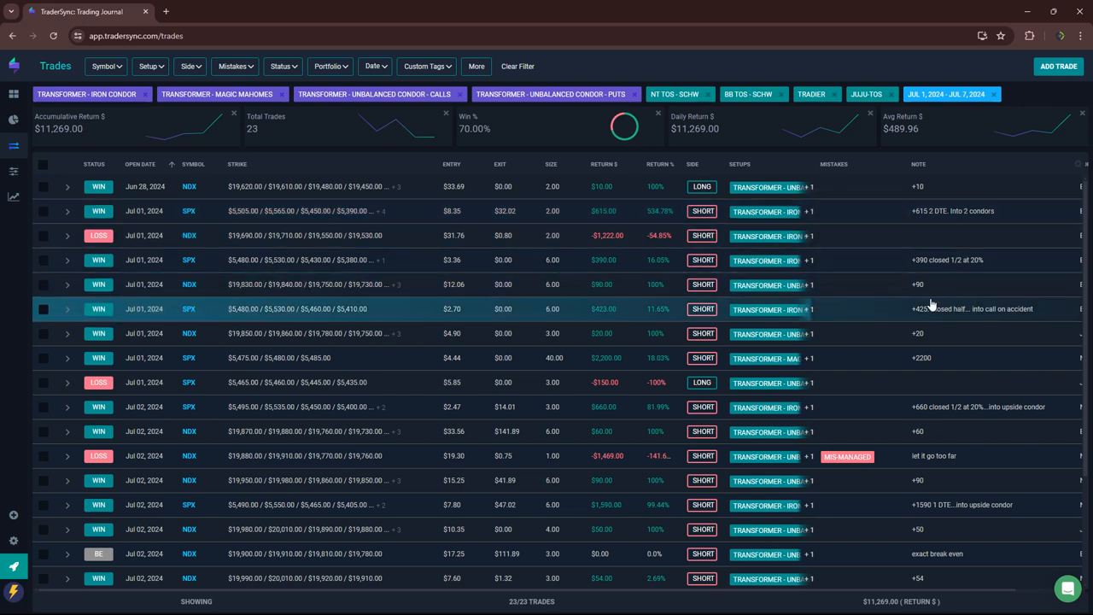
mouse_move(931, 309)
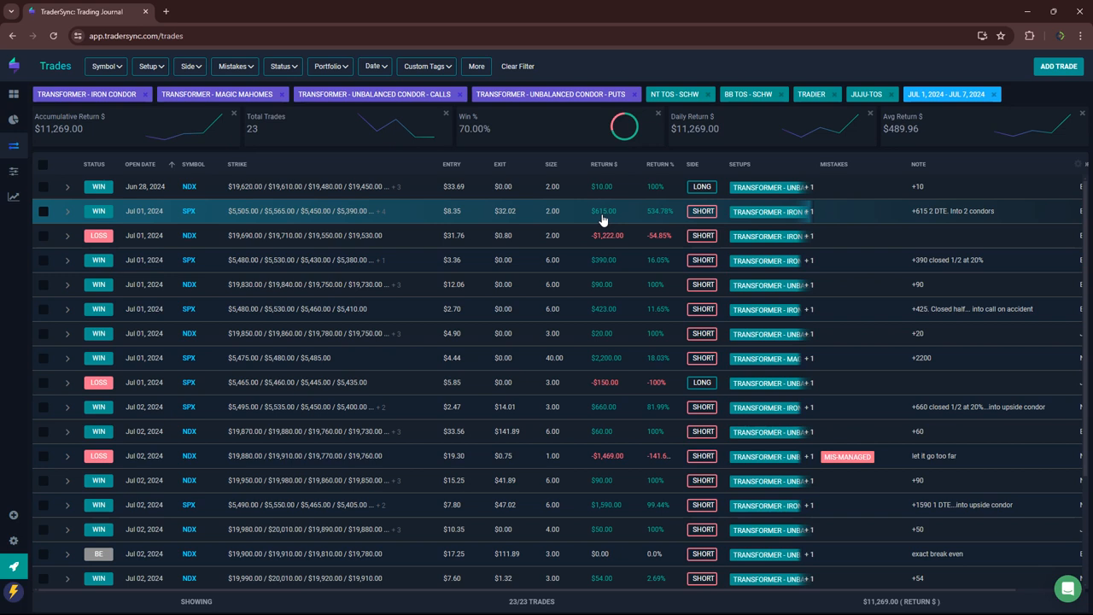
mouse_move(602, 237)
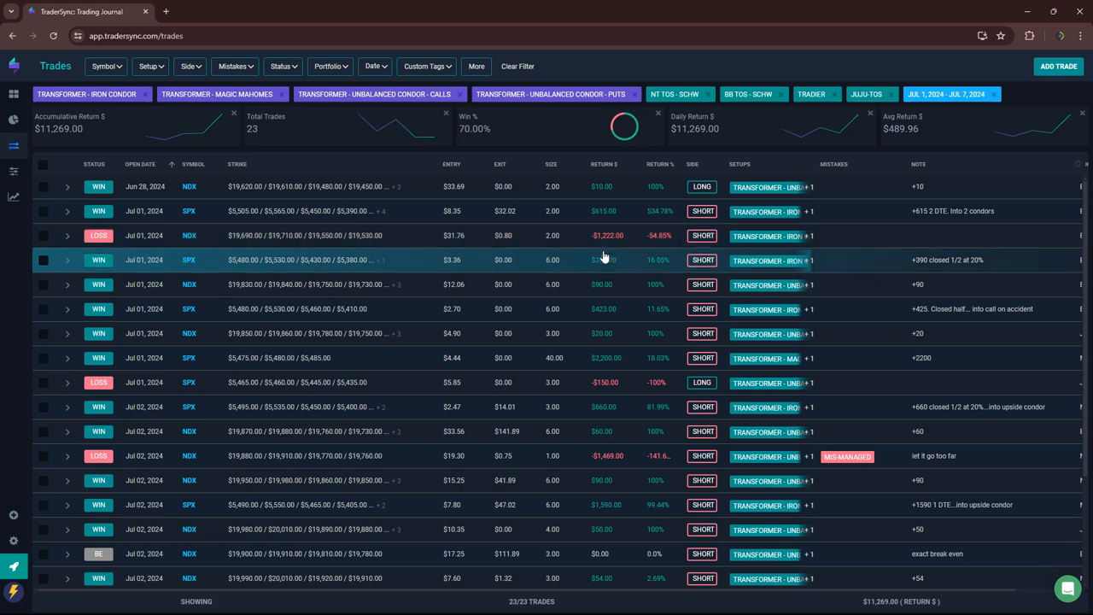
mouse_move(600, 278)
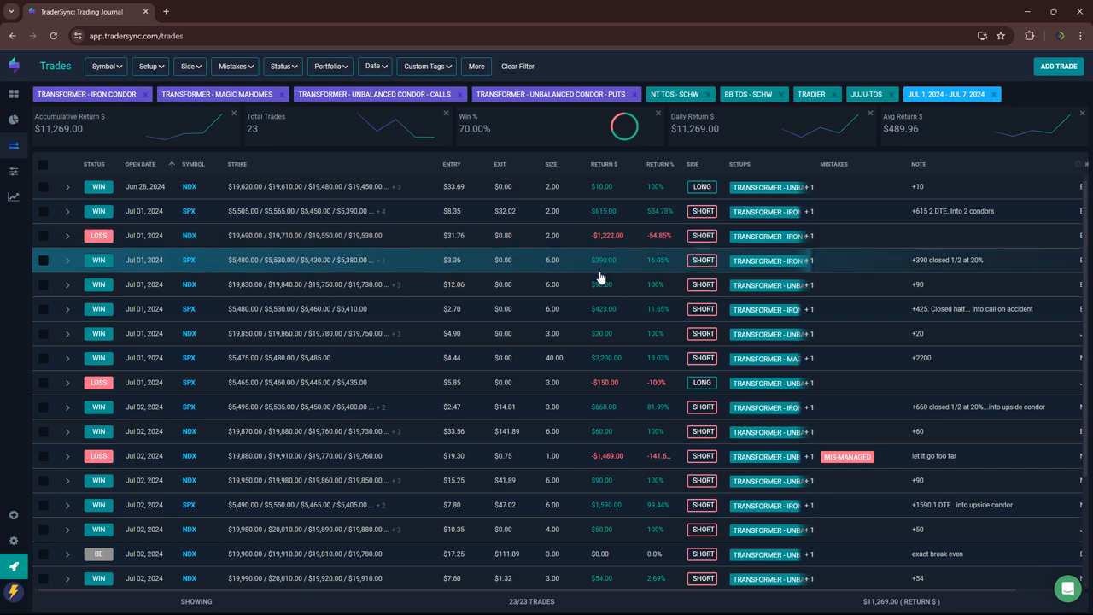
mouse_move(608, 333)
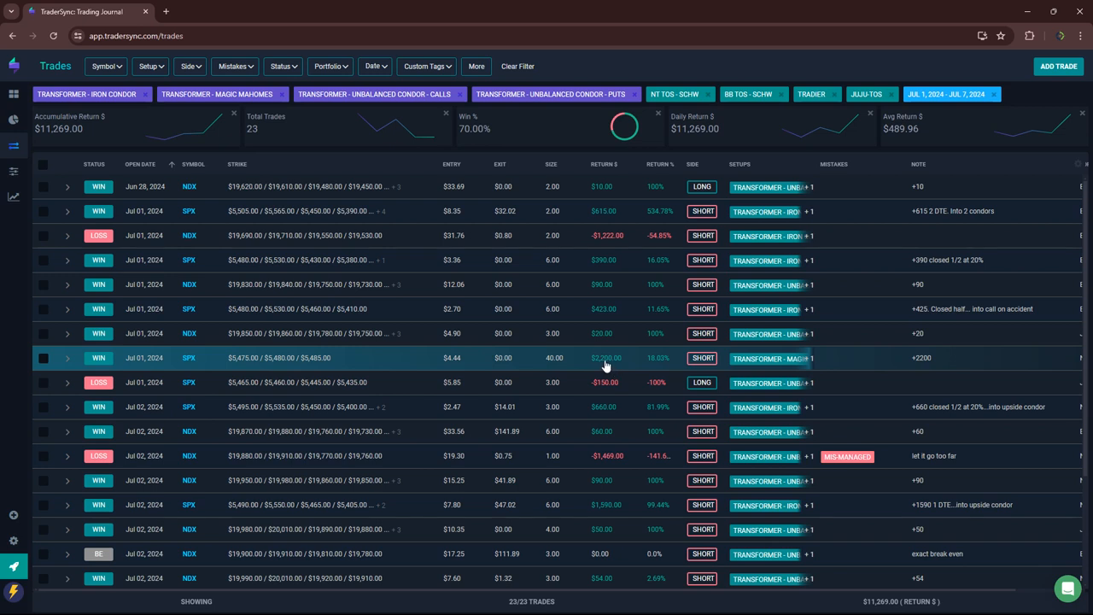
mouse_move(608, 406)
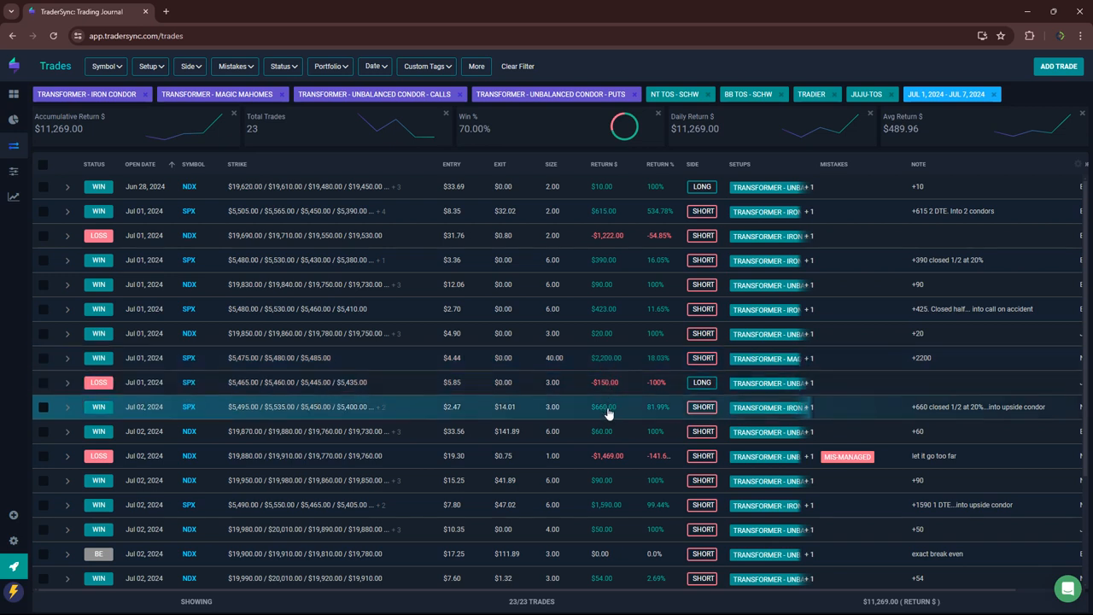
mouse_move(604, 421)
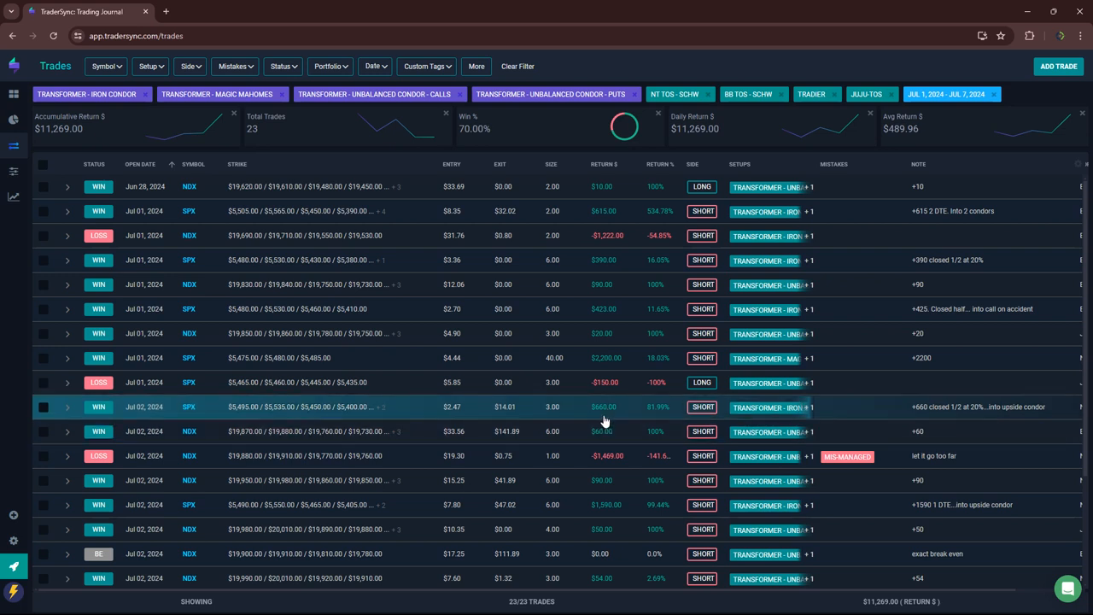
mouse_move(606, 420)
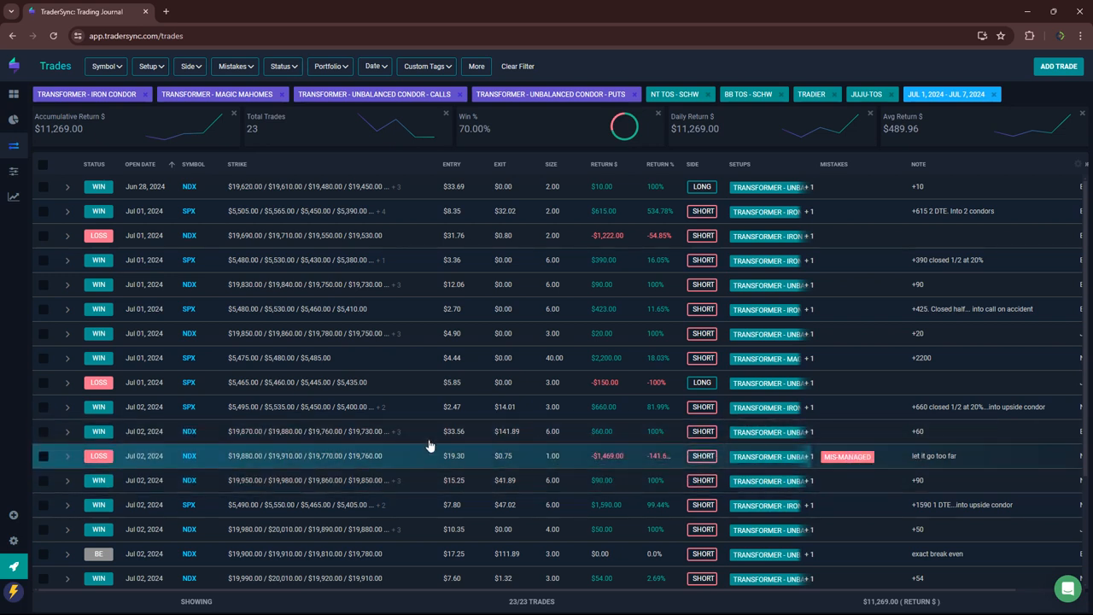
mouse_move(597, 468)
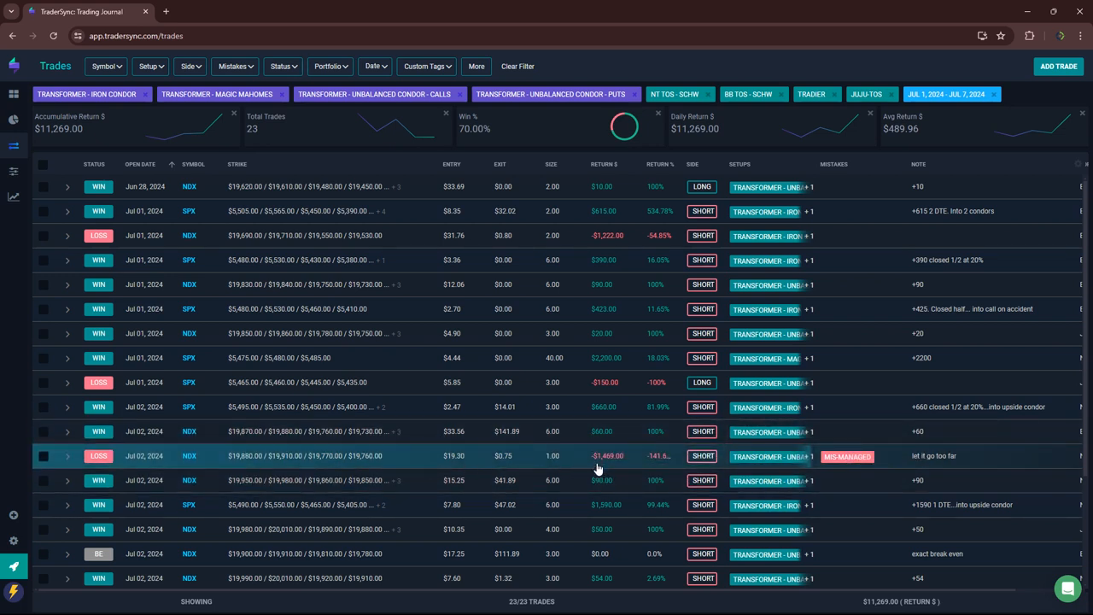
mouse_move(602, 466)
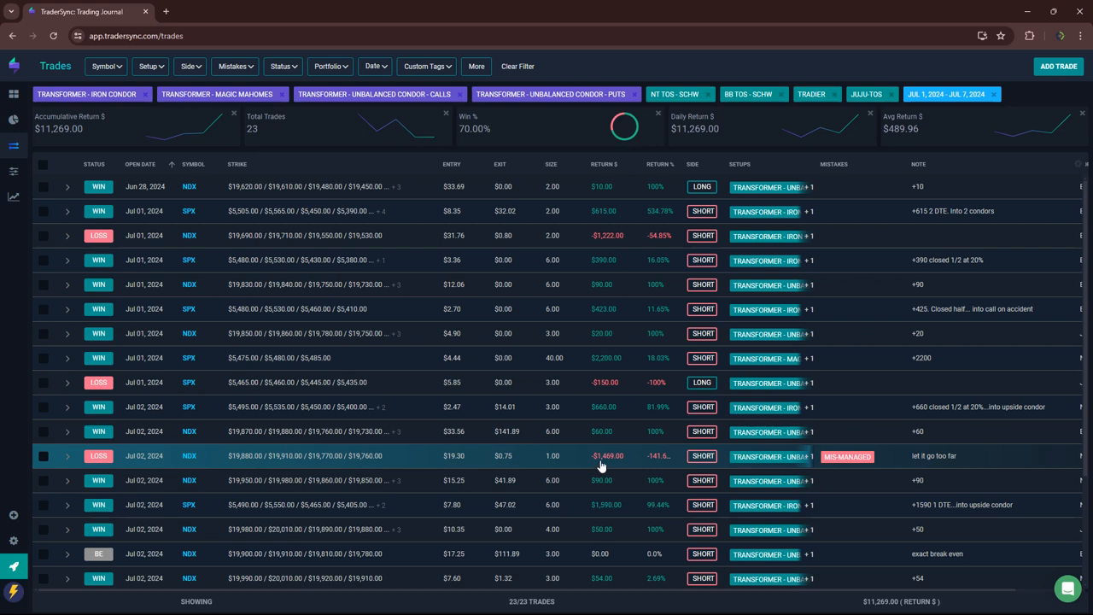
mouse_move(570, 453)
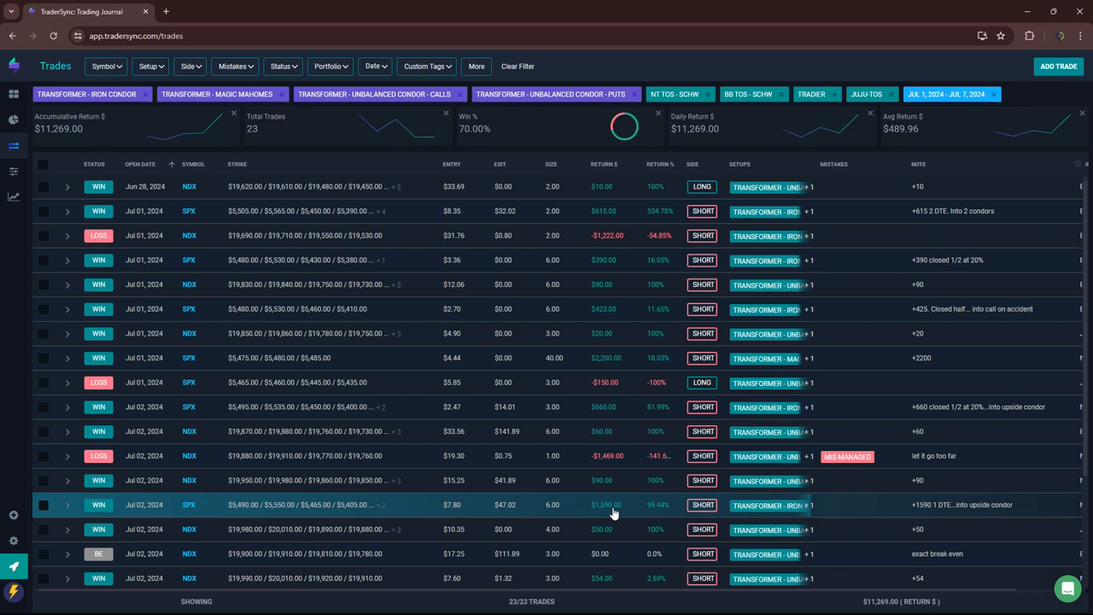
mouse_move(767, 507)
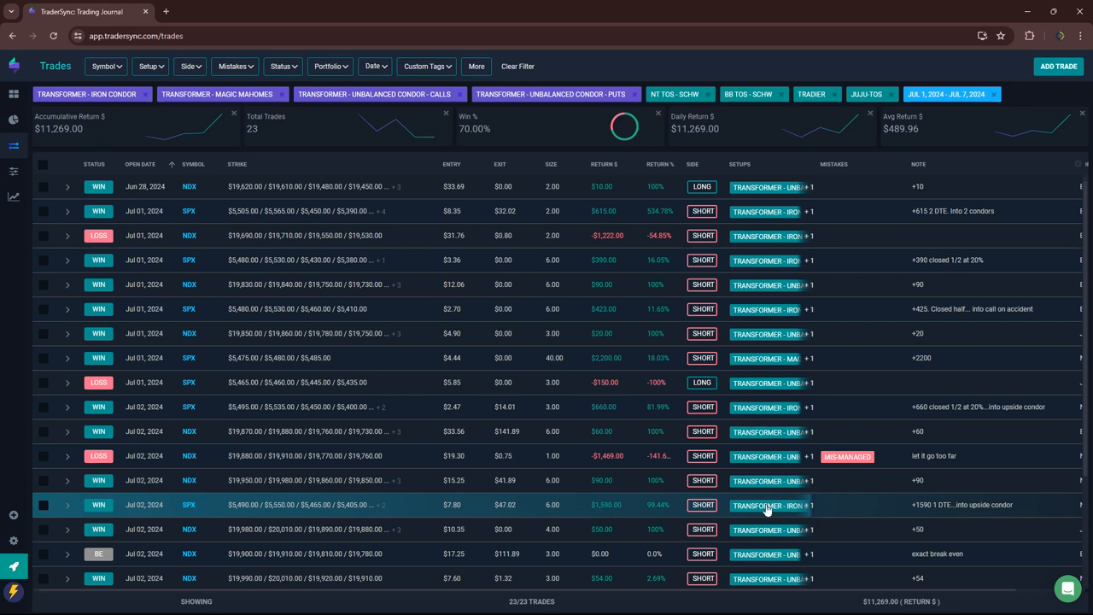
mouse_move(611, 515)
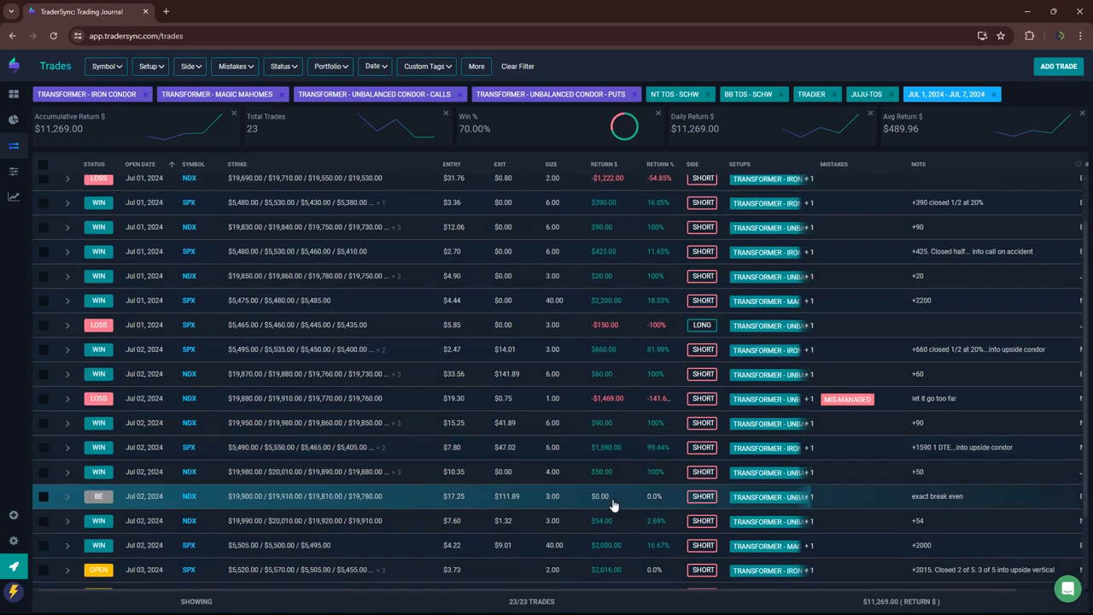
Step: Scroll the Transformer trades table down to the July 3 and July 5 trades
scroll("down", 3)
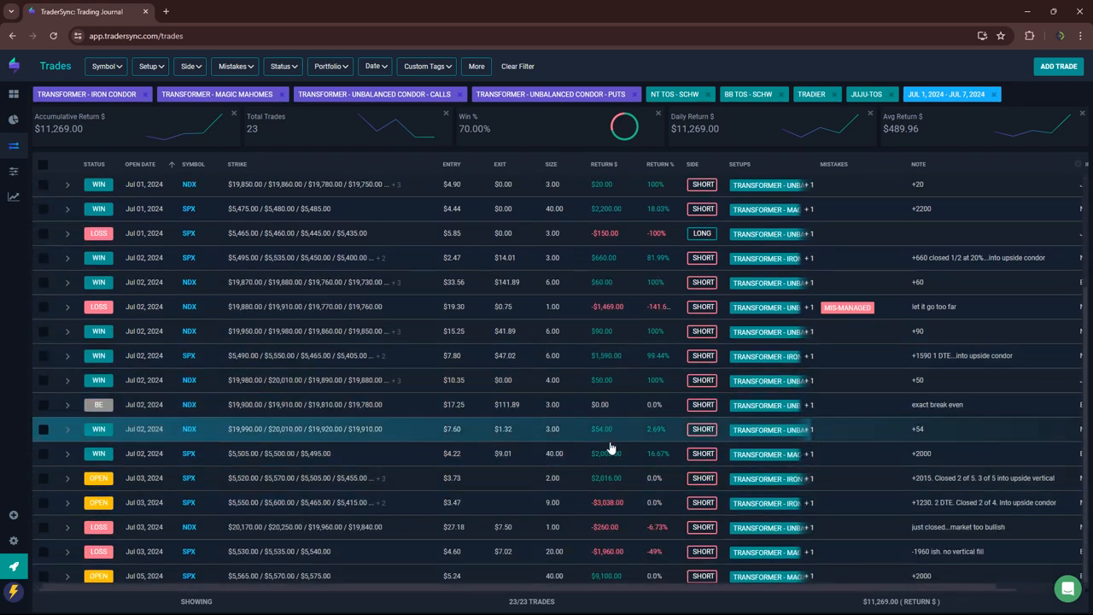
mouse_move(611, 454)
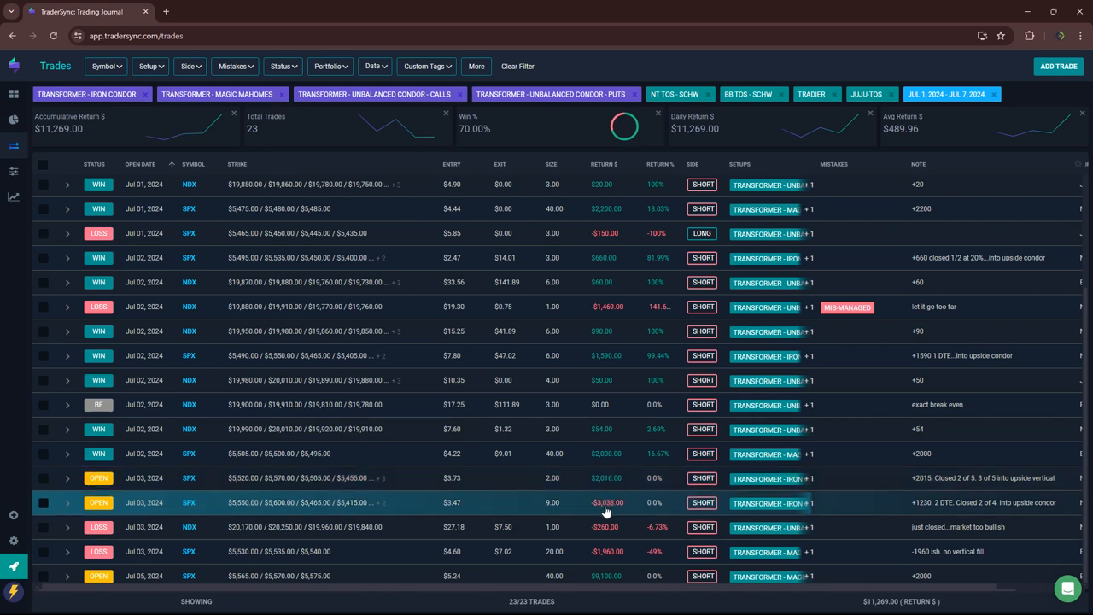
mouse_move(130, 514)
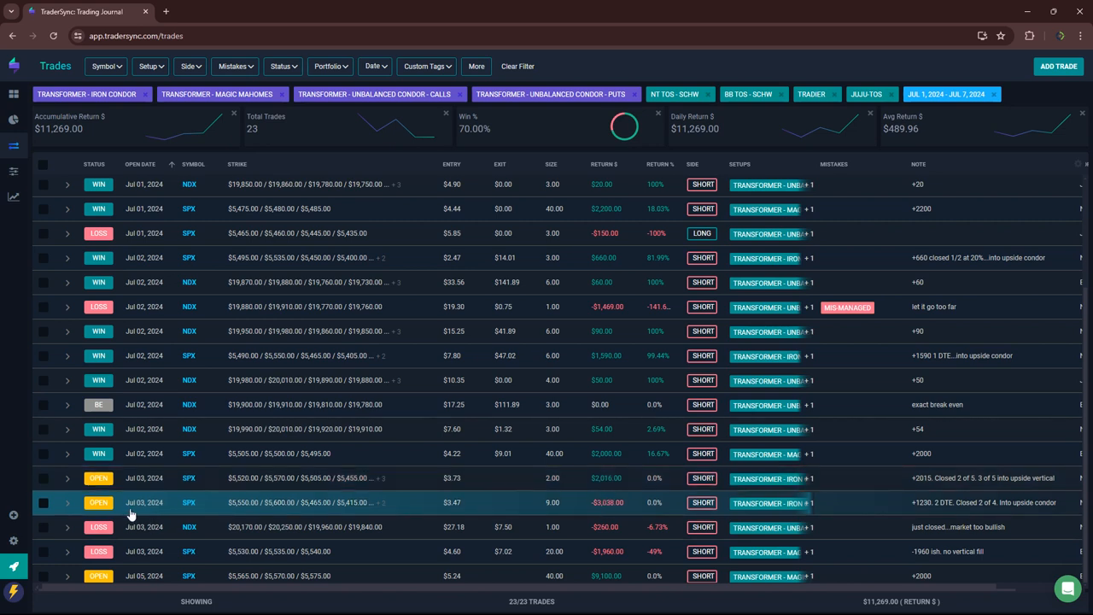
mouse_move(111, 184)
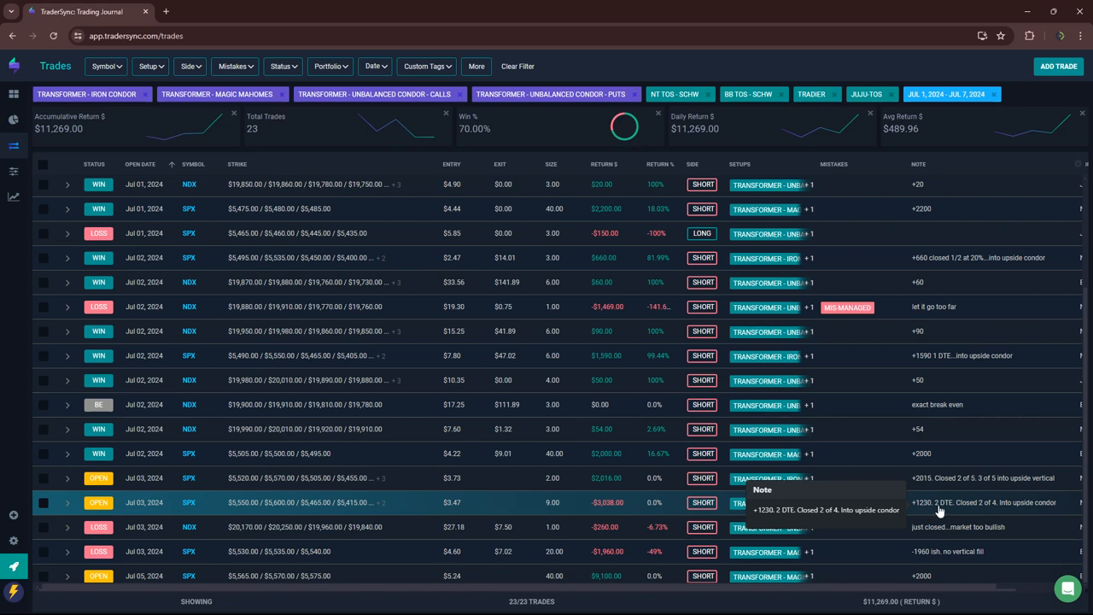
mouse_move(980, 511)
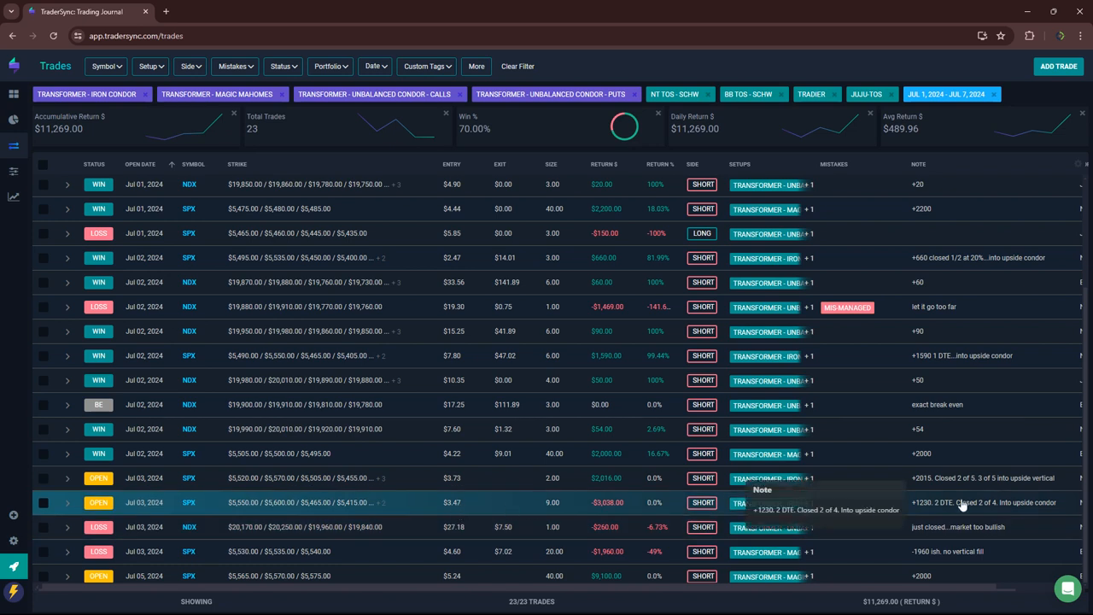
mouse_move(602, 513)
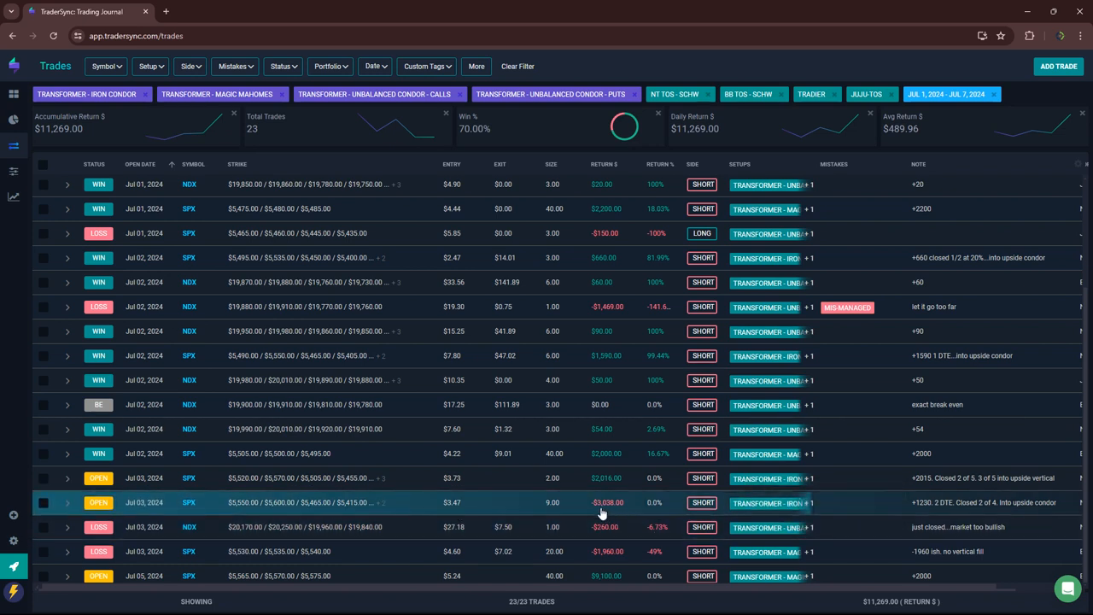
mouse_move(948, 526)
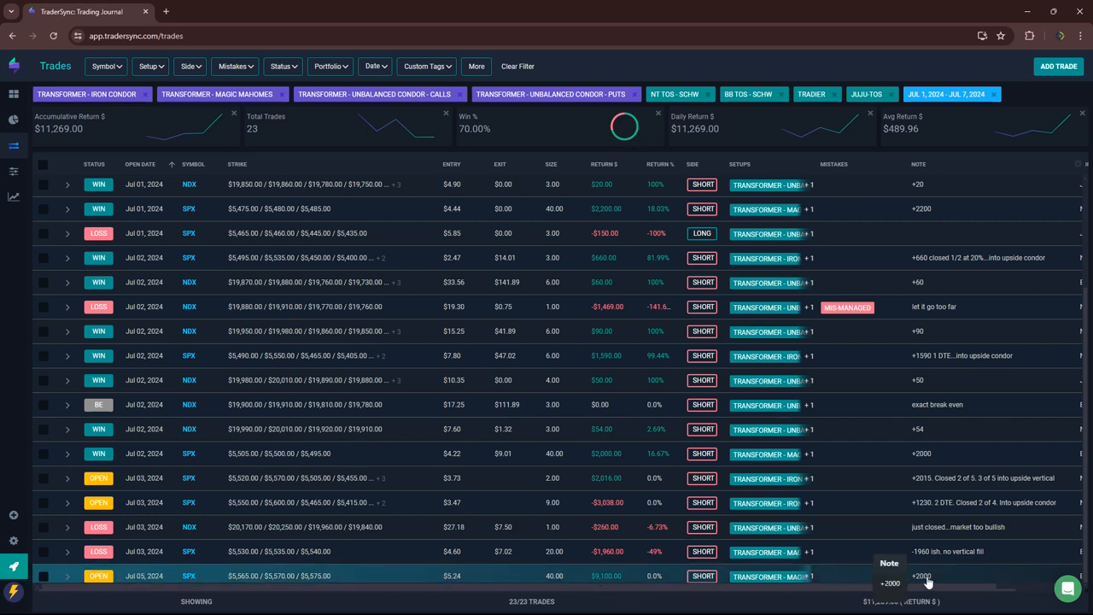
mouse_move(294, 306)
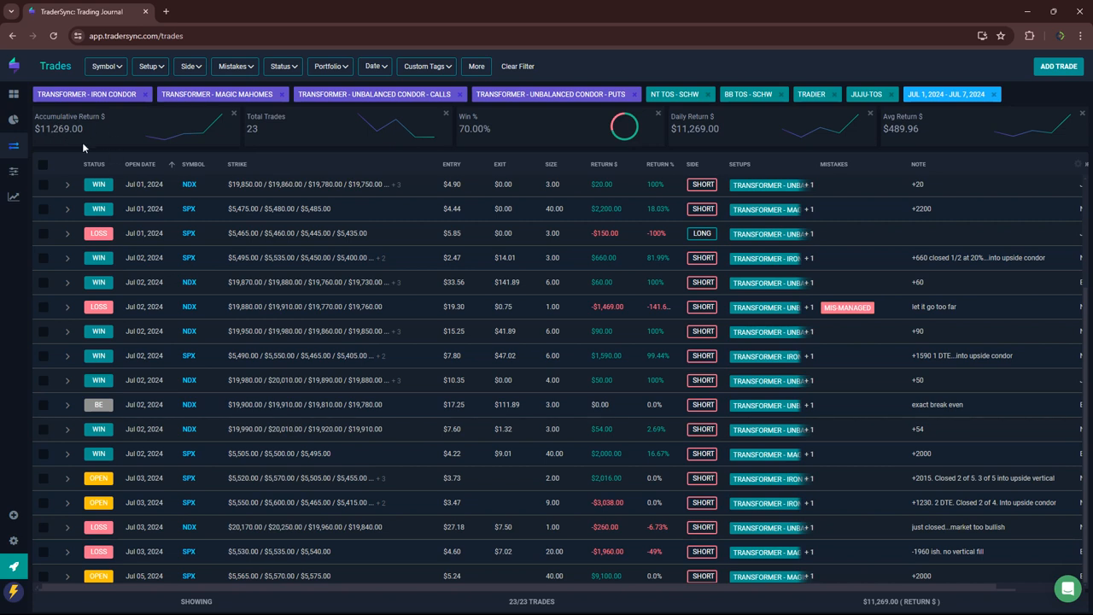
mouse_move(86, 147)
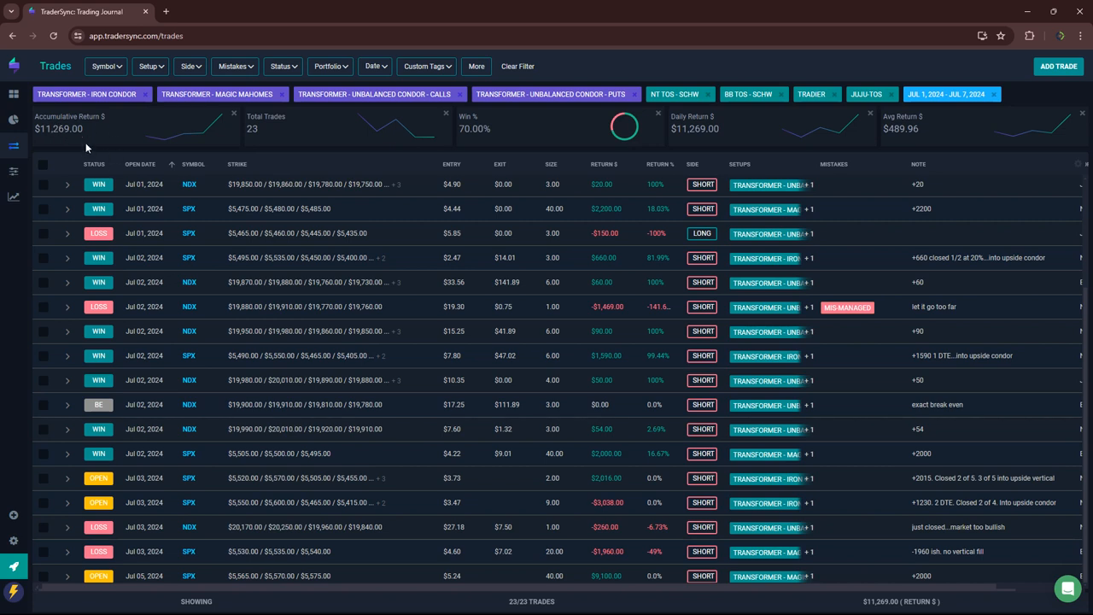